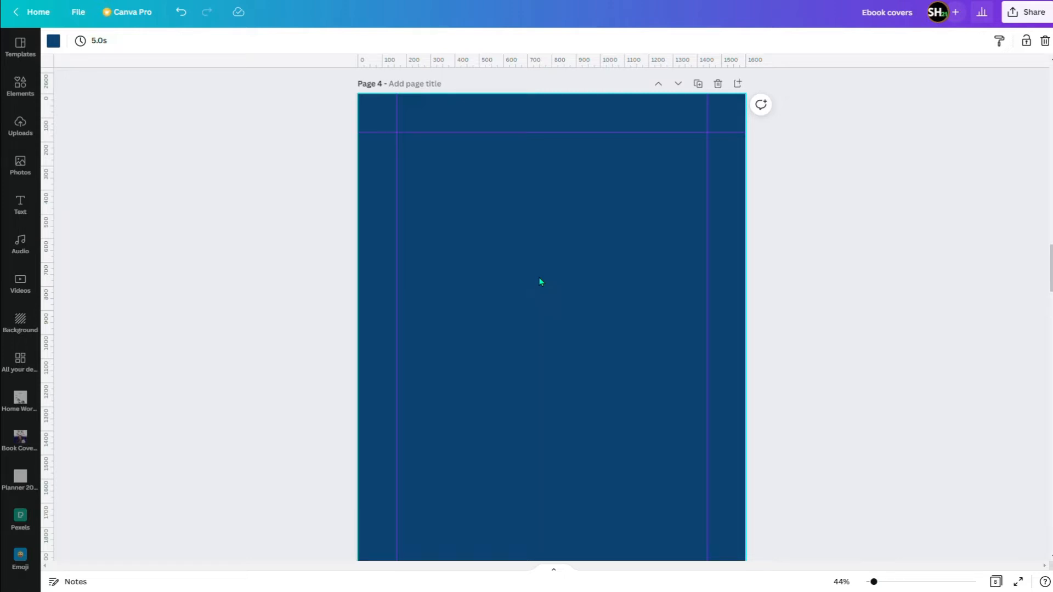
mouse_move(591, 288)
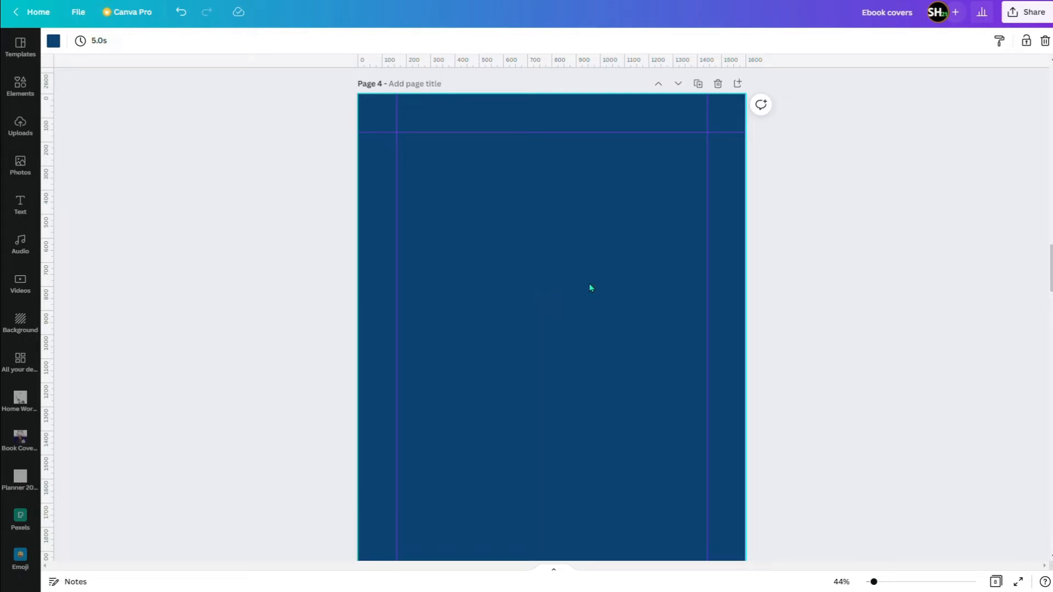
mouse_move(589, 284)
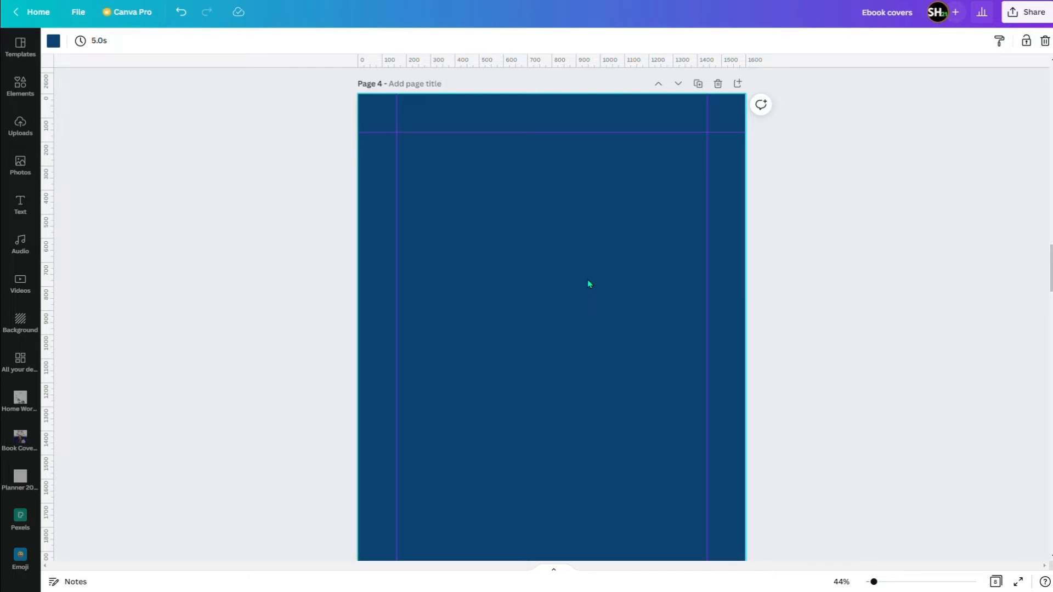
mouse_move(585, 287)
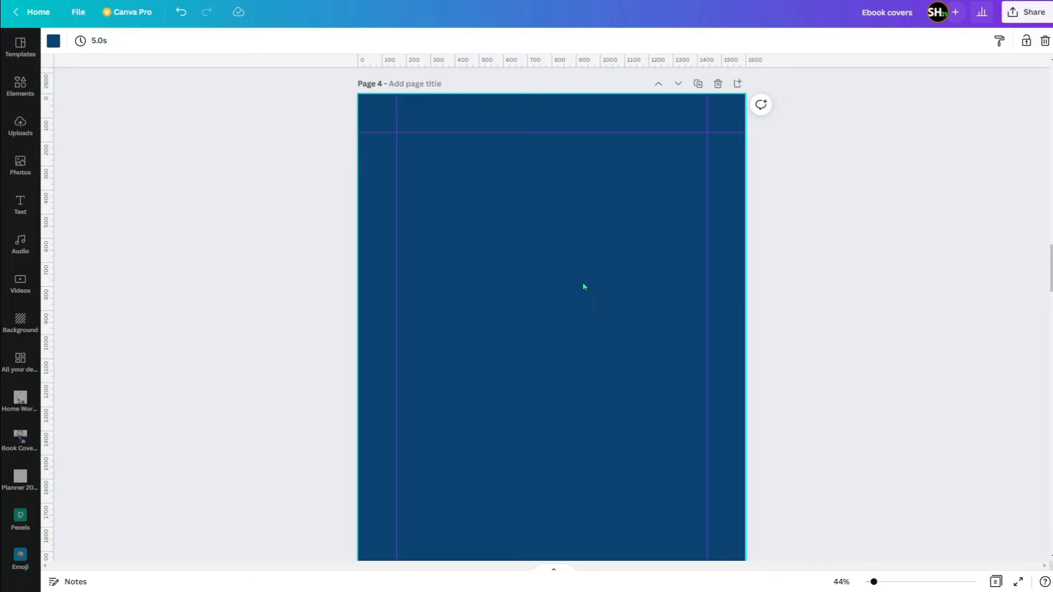
mouse_move(523, 349)
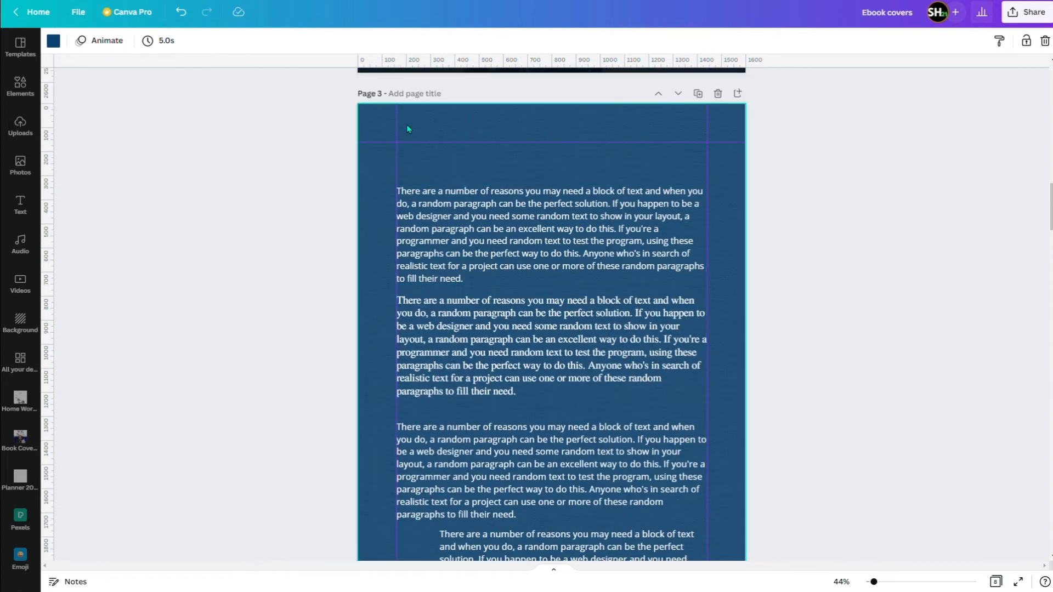
mouse_move(518, 158)
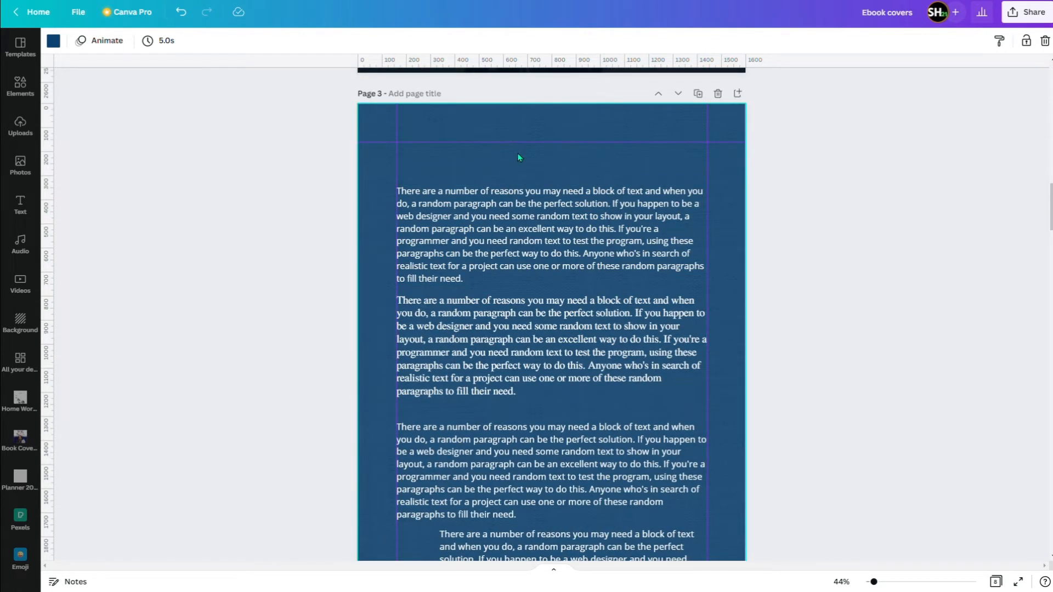
mouse_move(532, 130)
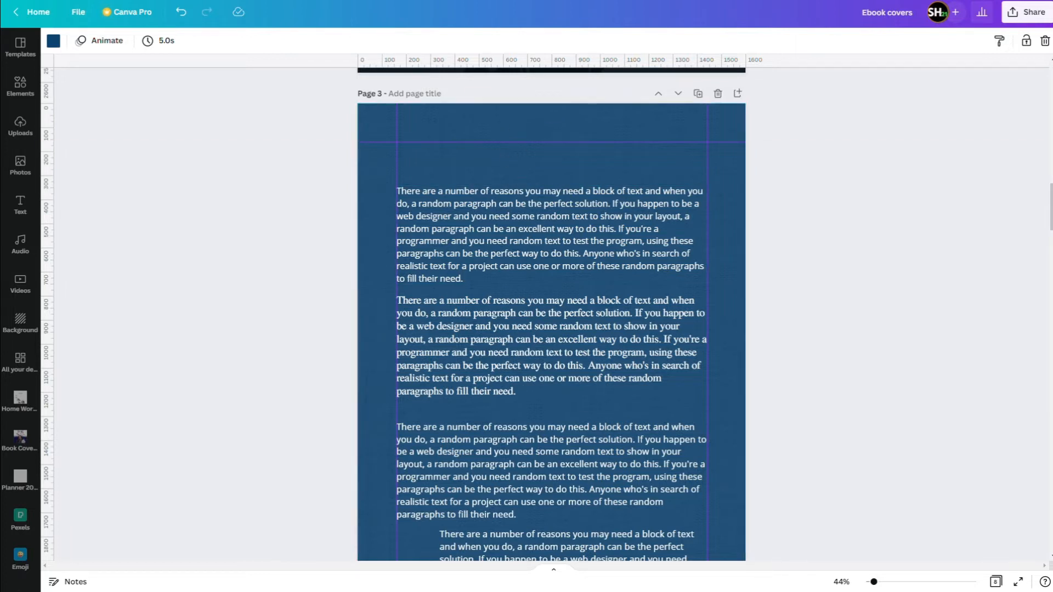
Step: Zoom in on page 3's paragraphs, then scroll down through pages 4–6
drag(873, 582, 883, 581)
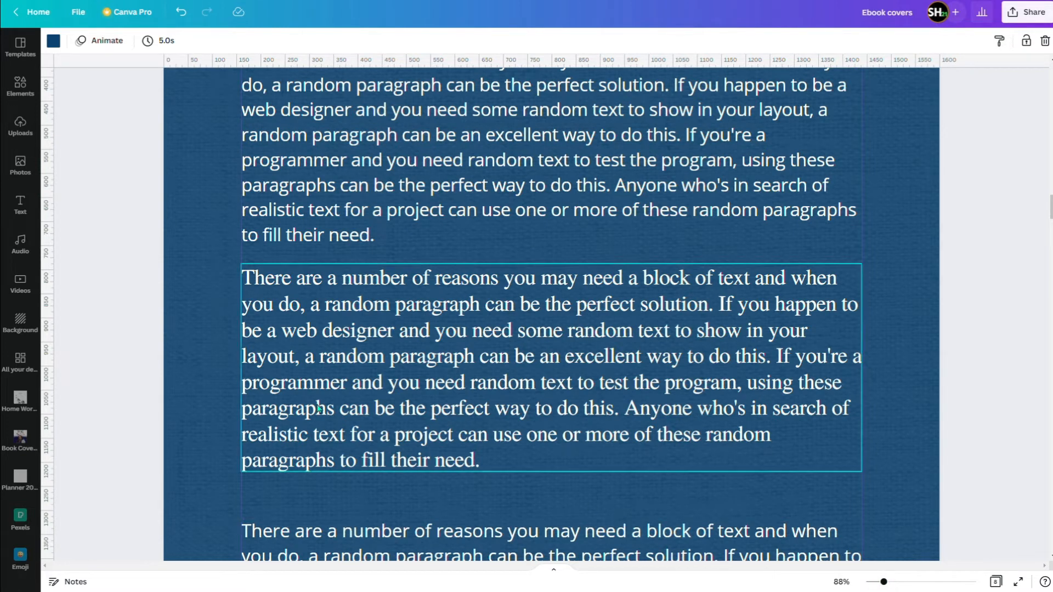
click(707, 490)
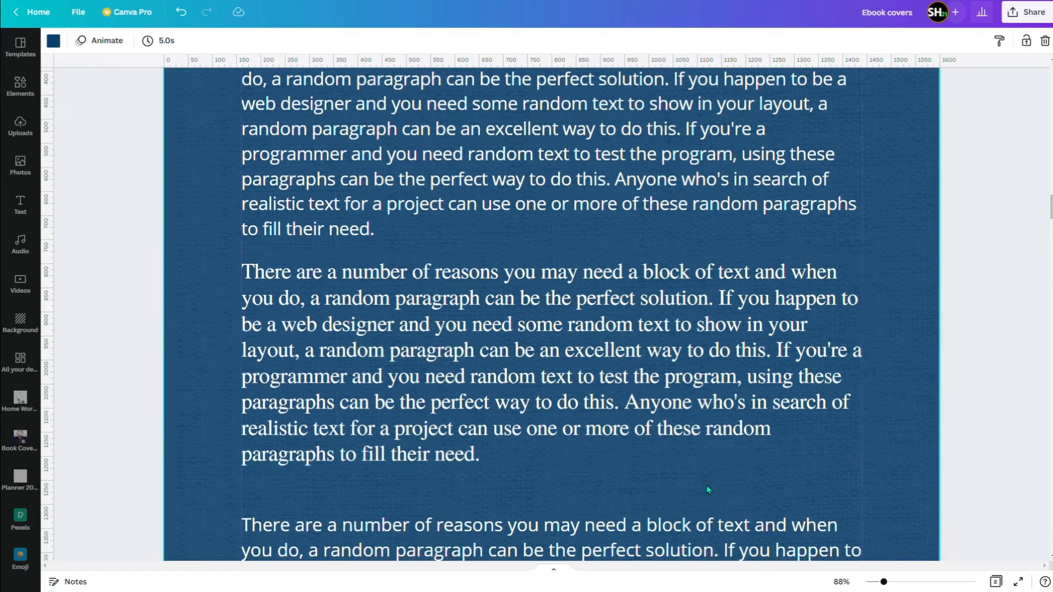
scroll(down, 3)
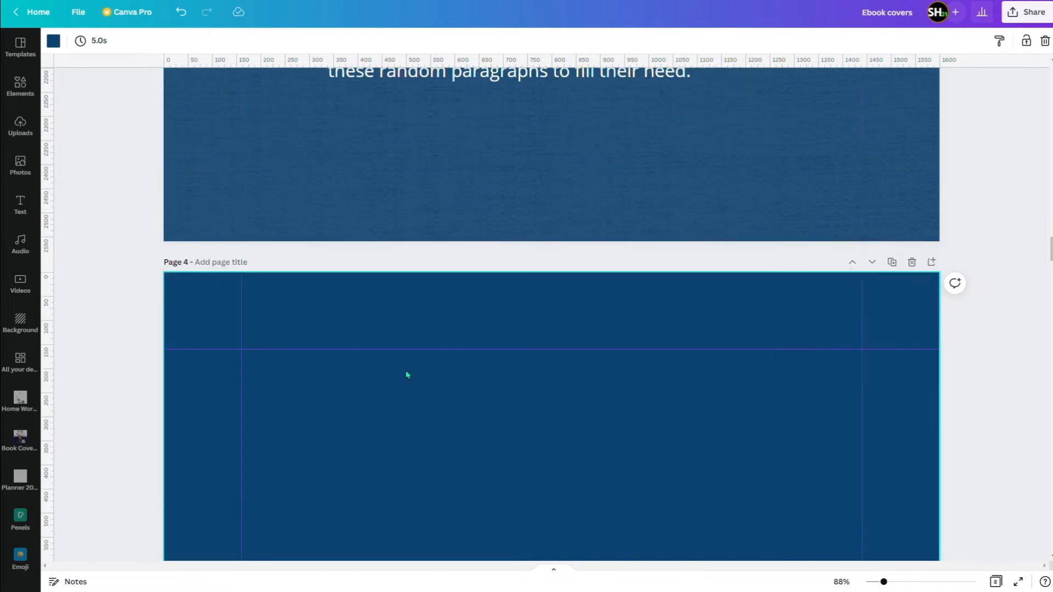
scroll(down, 3)
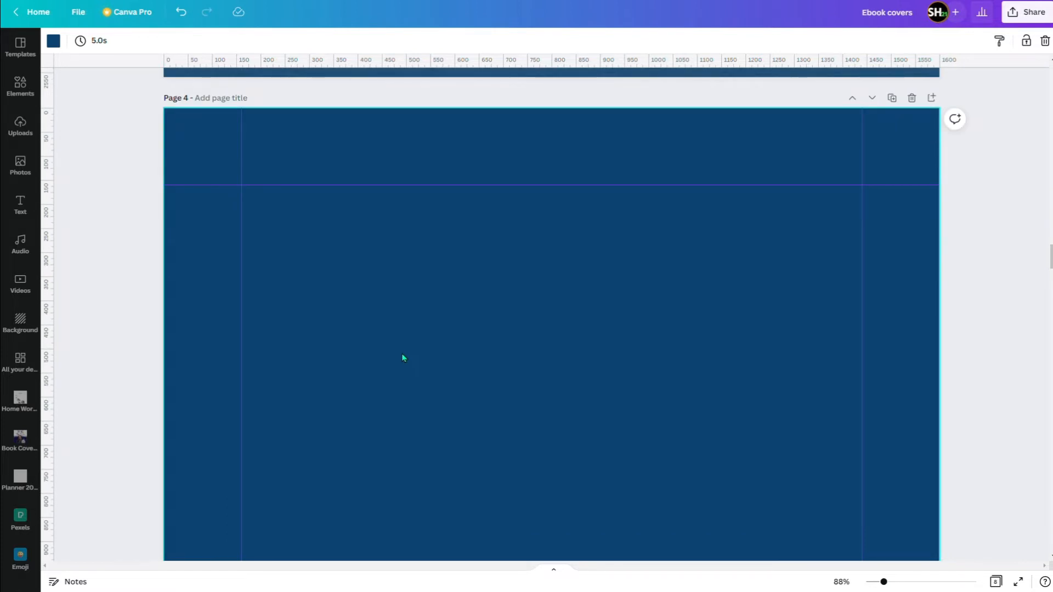
scroll(down, 3)
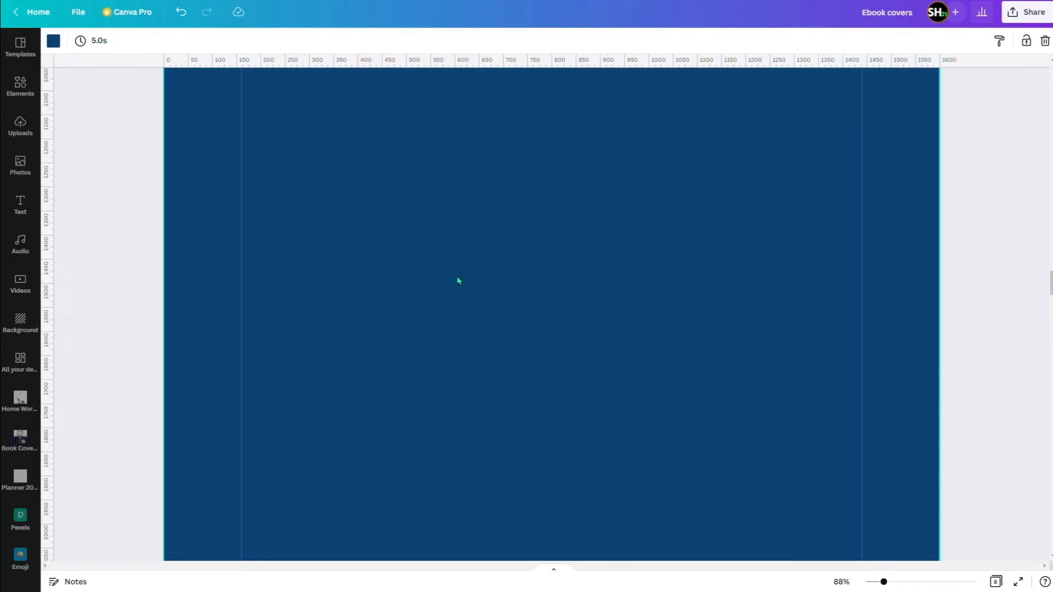
scroll(down, 3)
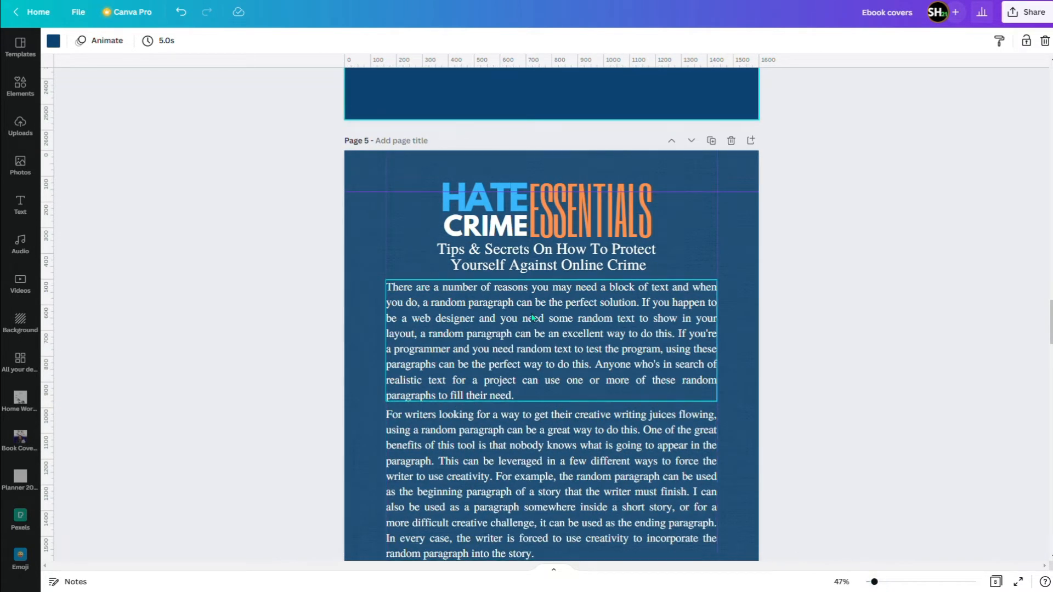
scroll(down, 3)
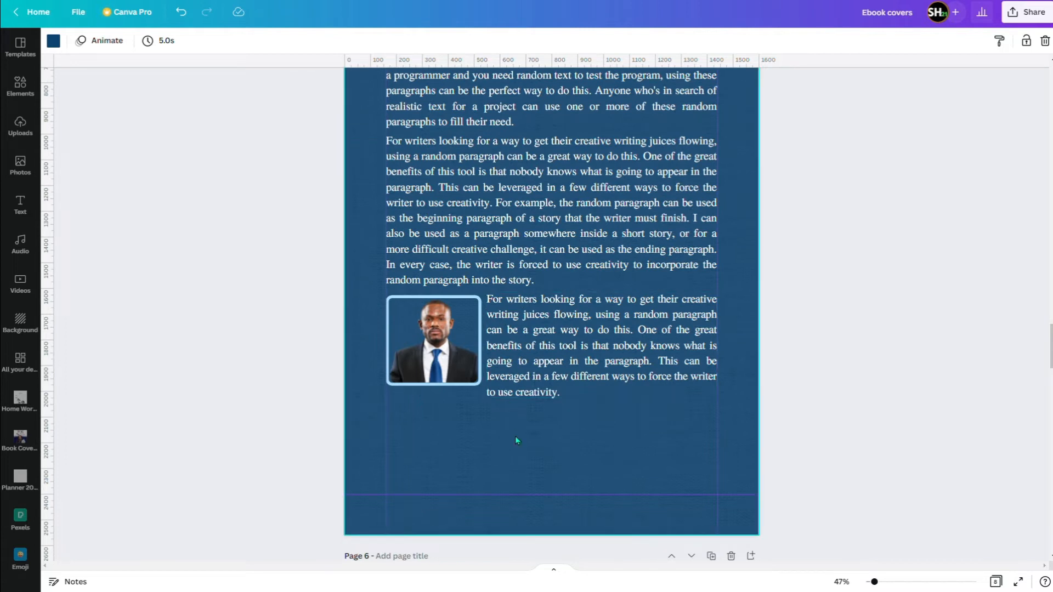
mouse_move(519, 432)
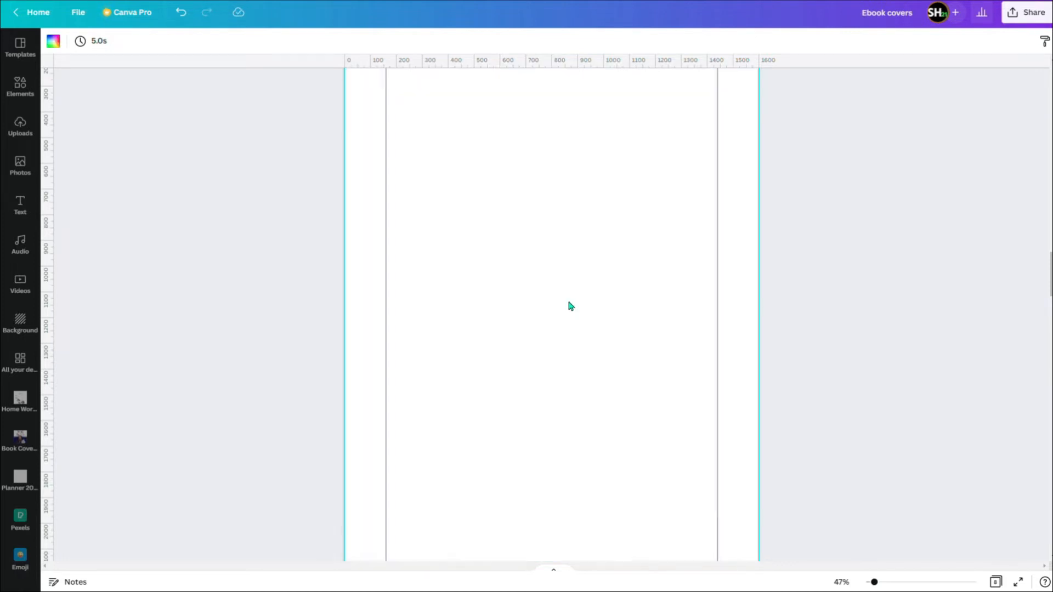
Step: Try filling page 4 with the document's dark navy colour
scroll(down, 3)
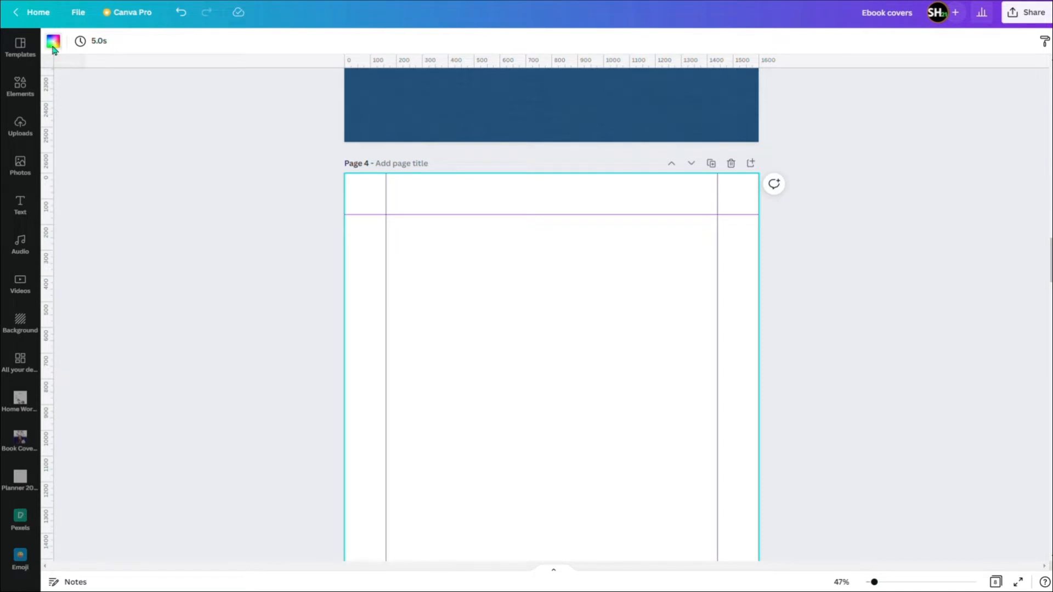
click(53, 40)
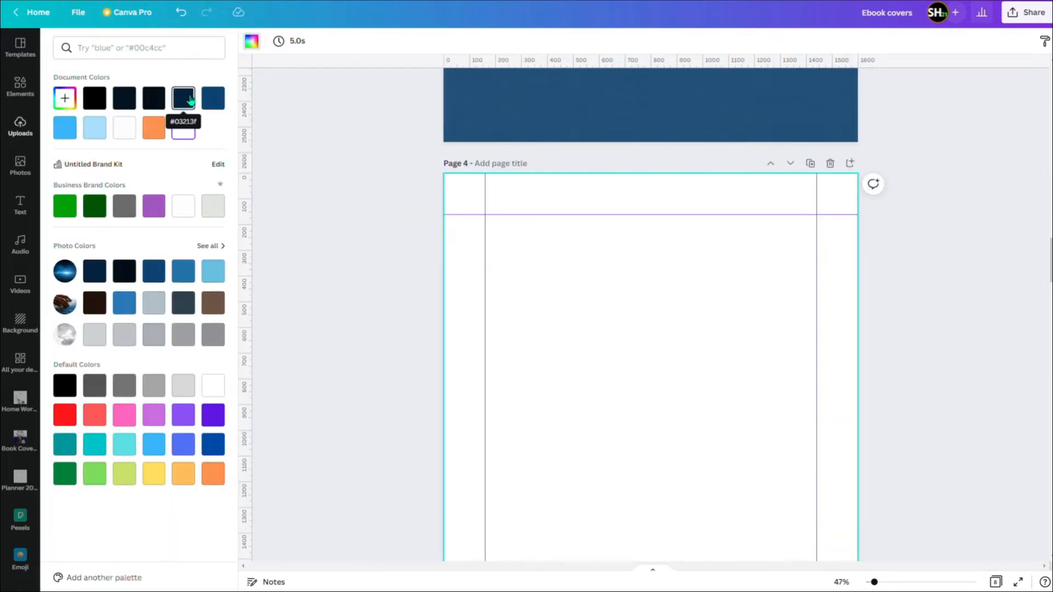
click(183, 98)
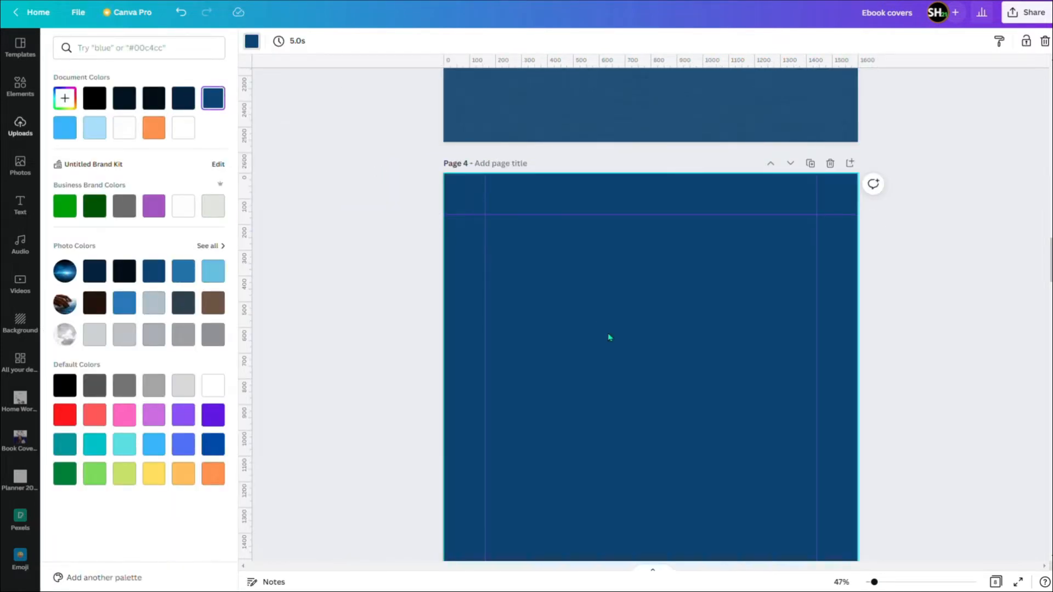
click(183, 98)
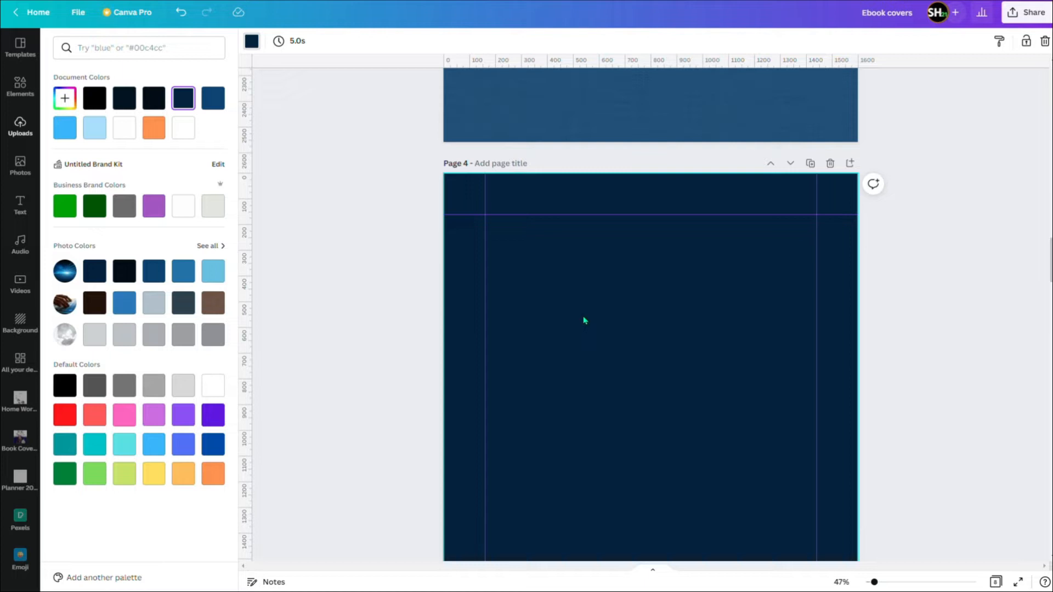
mouse_move(648, 348)
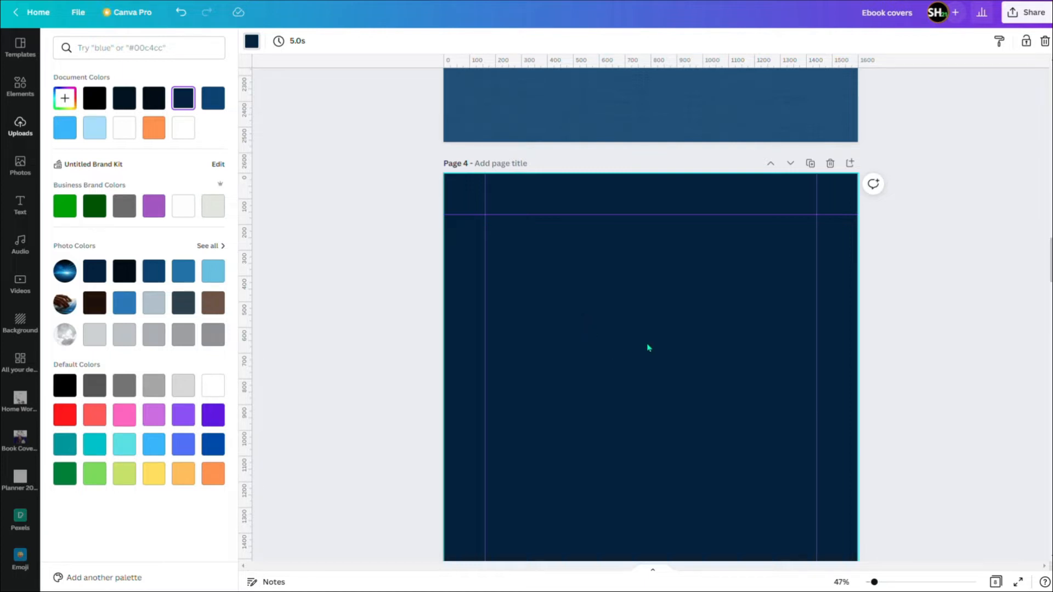
Step: Compare pages, then switch page 4 to the mid dark blue swatch
scroll(down, 3)
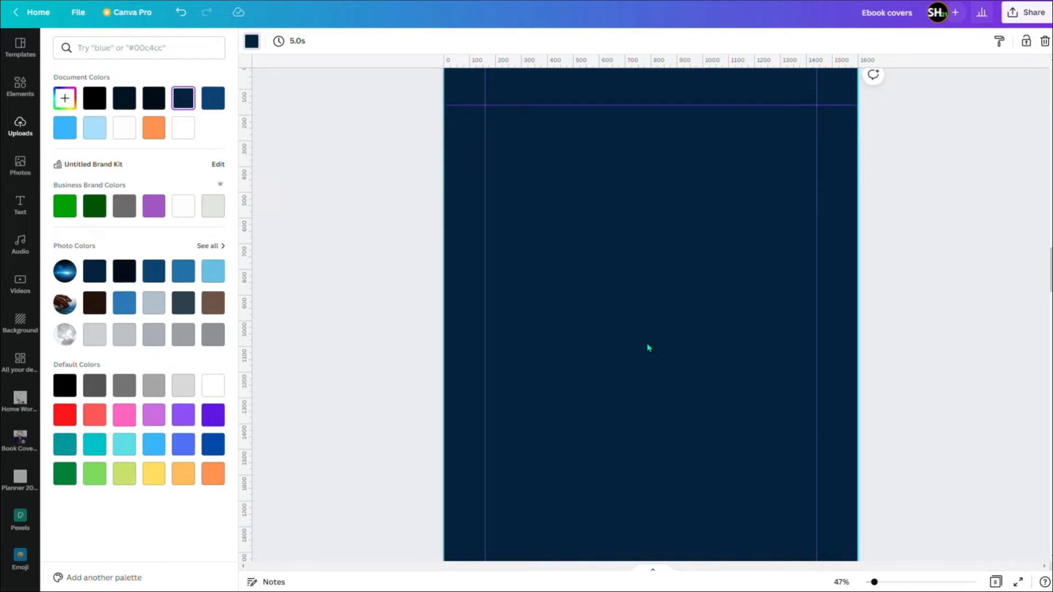
scroll(down, 3)
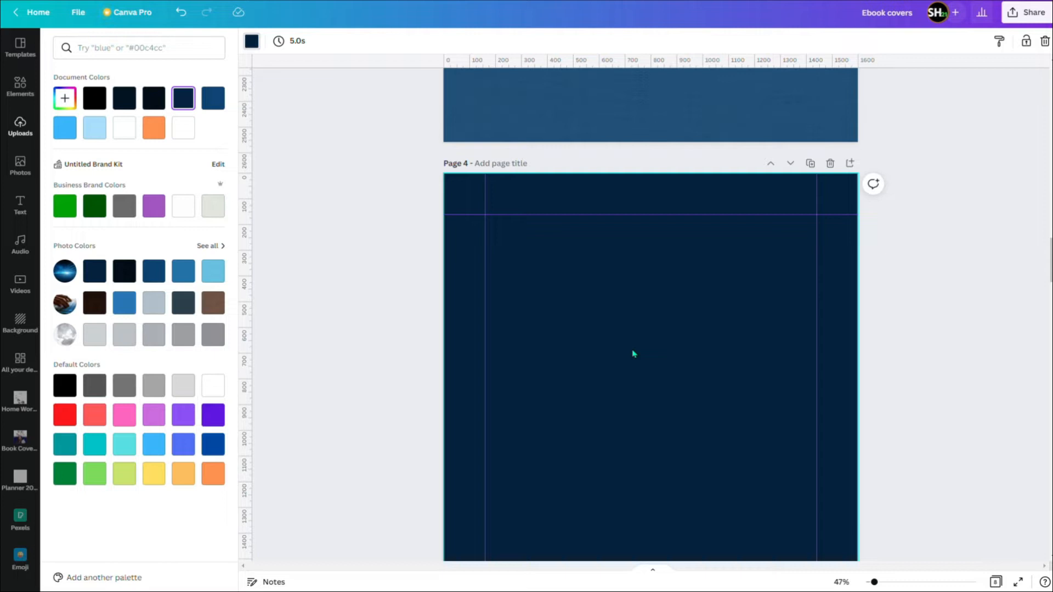
mouse_move(646, 347)
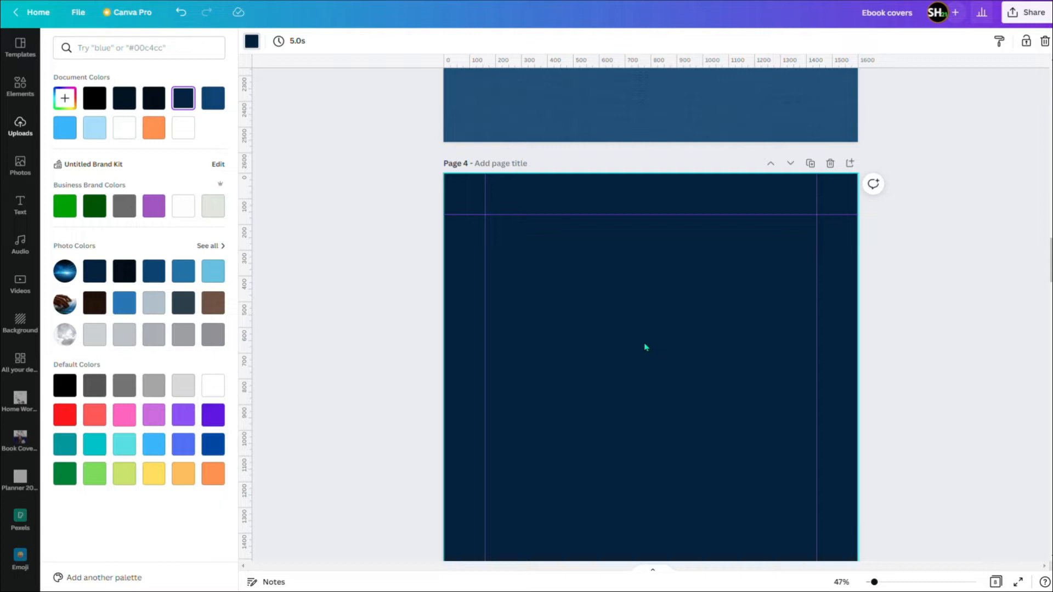
mouse_move(601, 180)
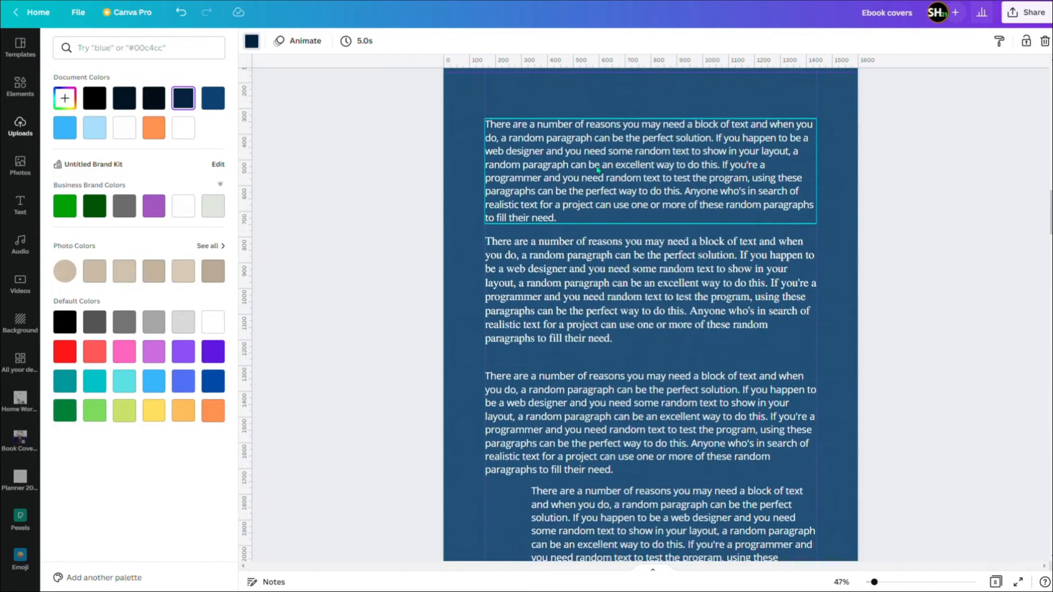
scroll(down, 3)
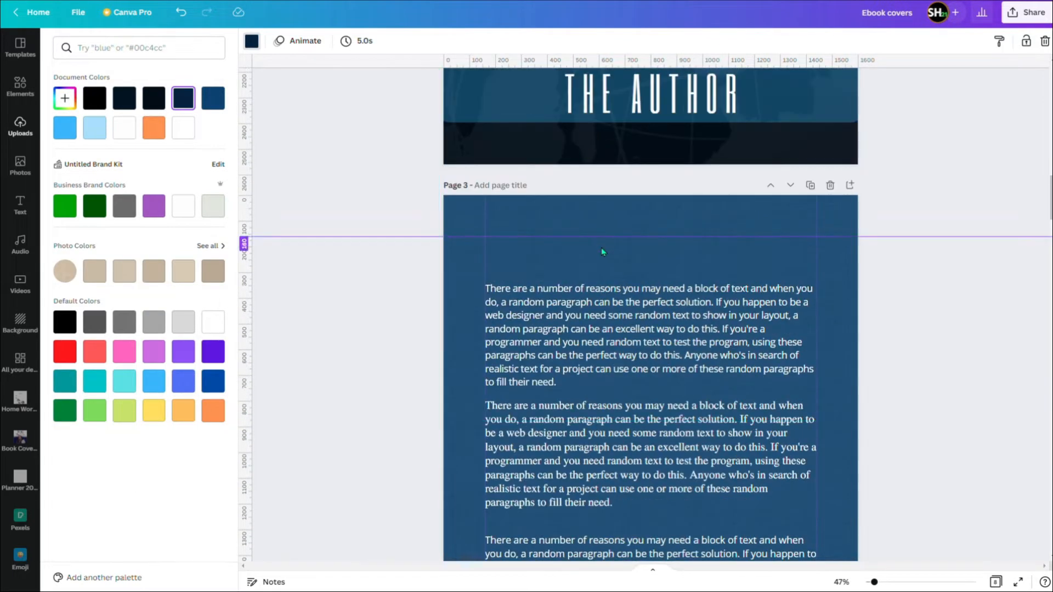
scroll(down, 3)
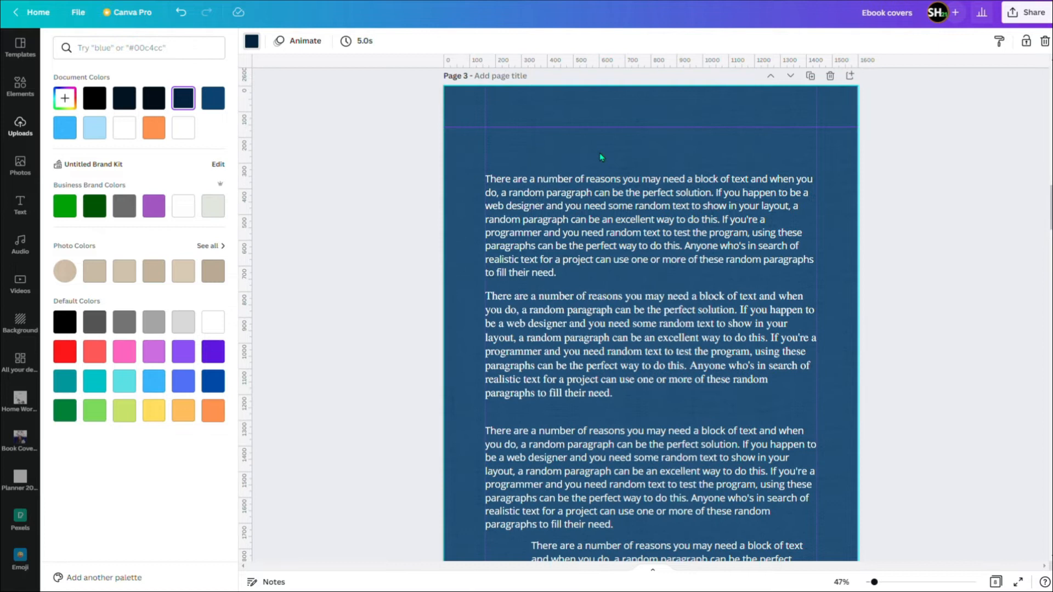
scroll(down, 3)
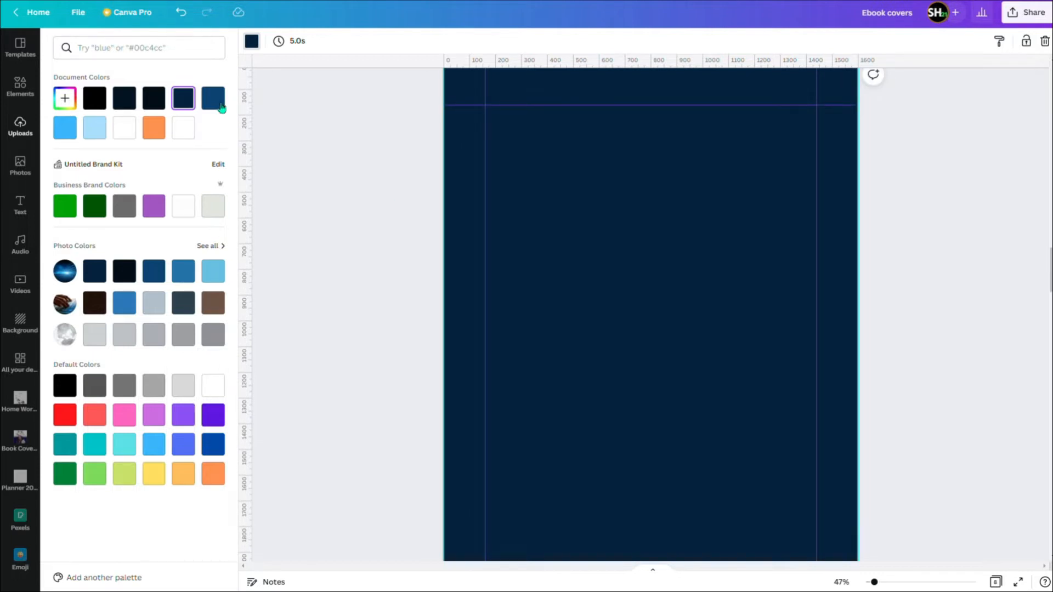
click(212, 97)
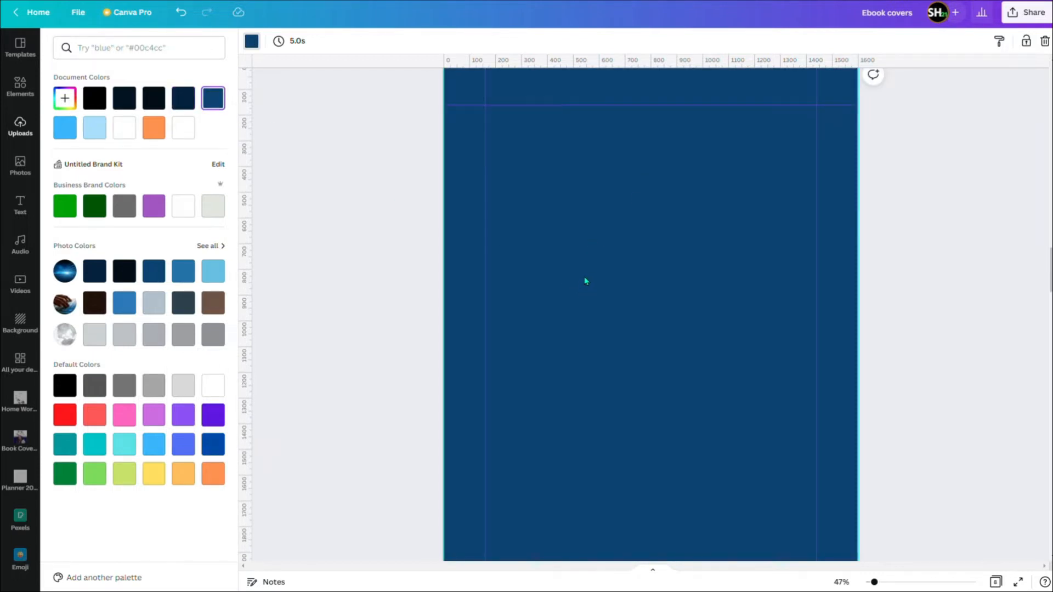
right_click(597, 273)
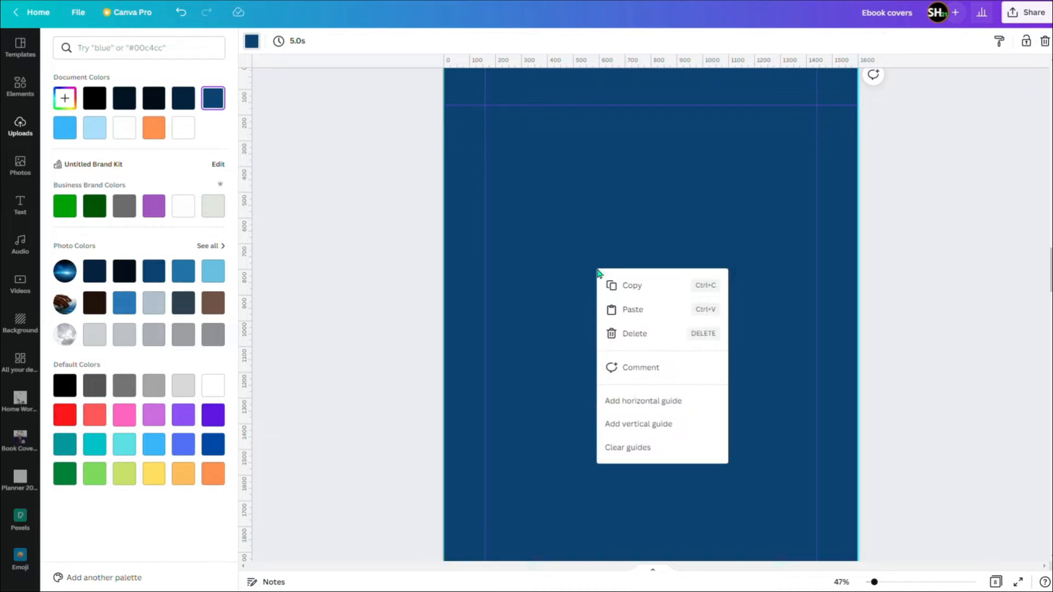
mouse_move(50, 111)
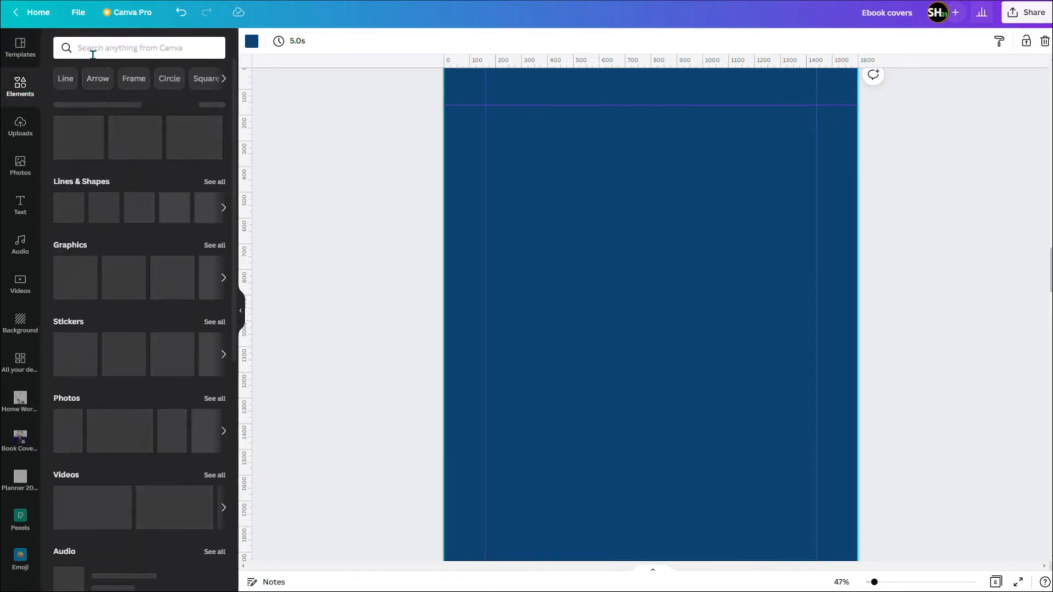
Step: Search elements for 'linen', add the dark woven pattern, drag it top-left, then bring up its actions
click(138, 48)
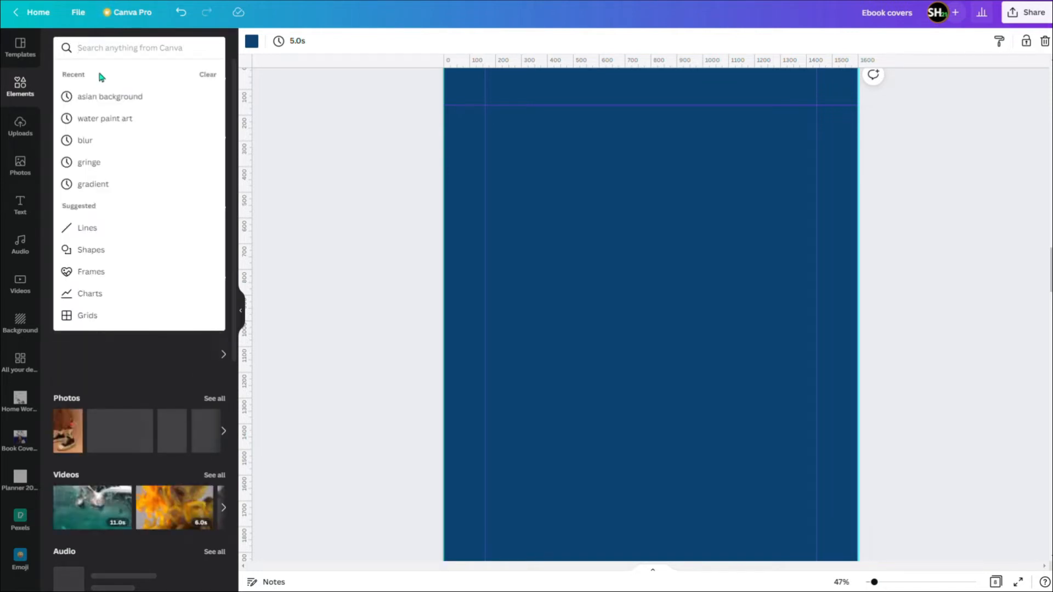
text(l)
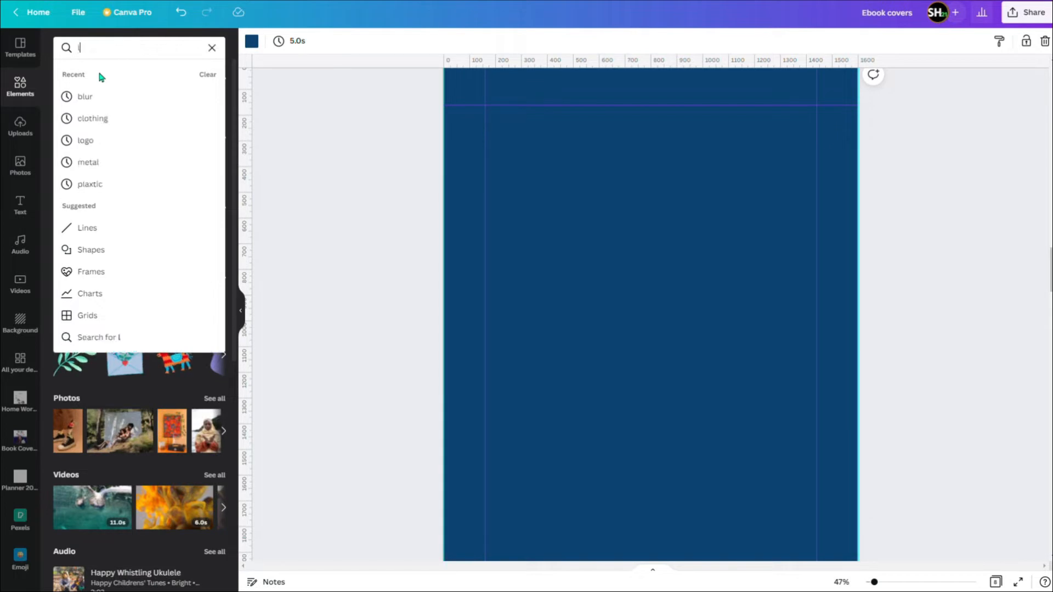
text(inen texture)
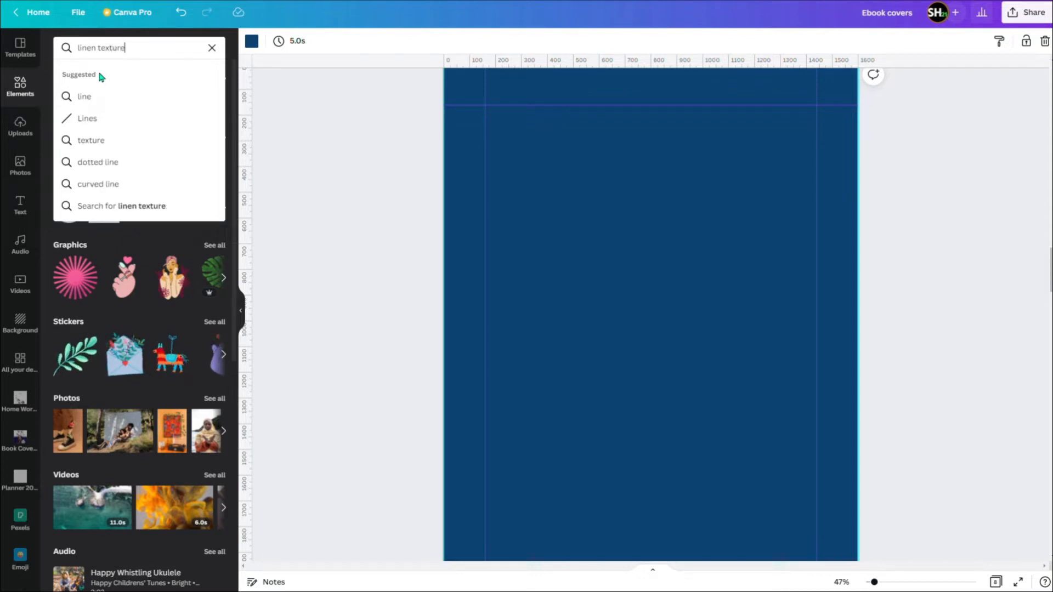
key(Backspace)
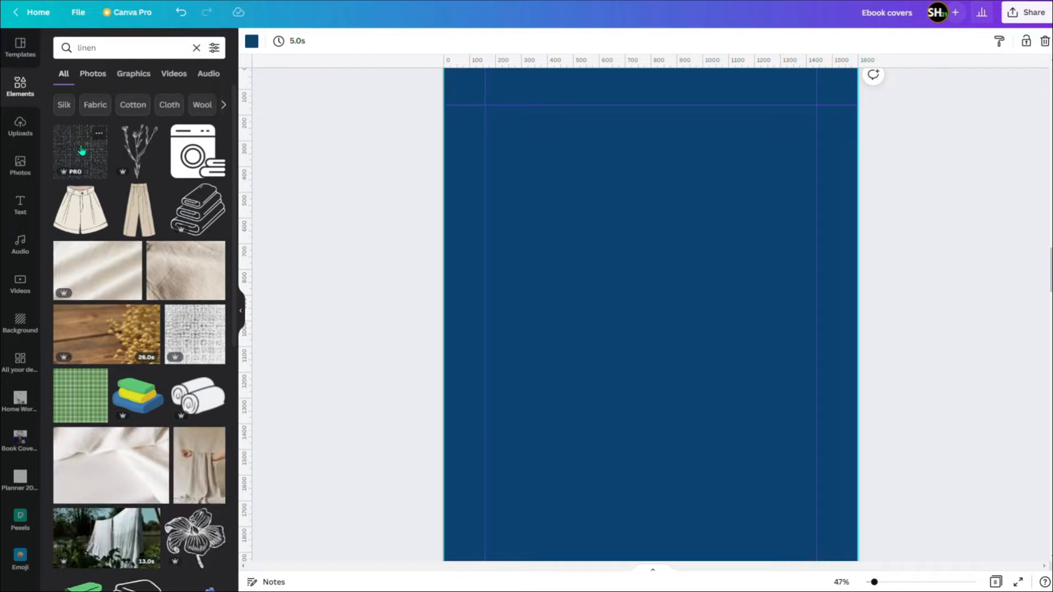
click(81, 152)
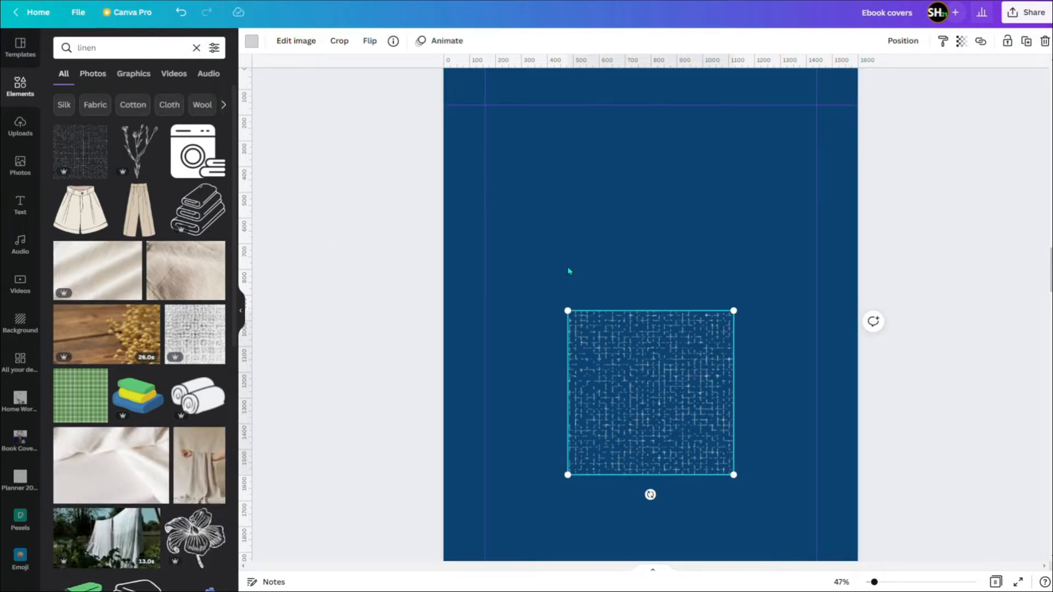
drag(650, 391, 532, 155)
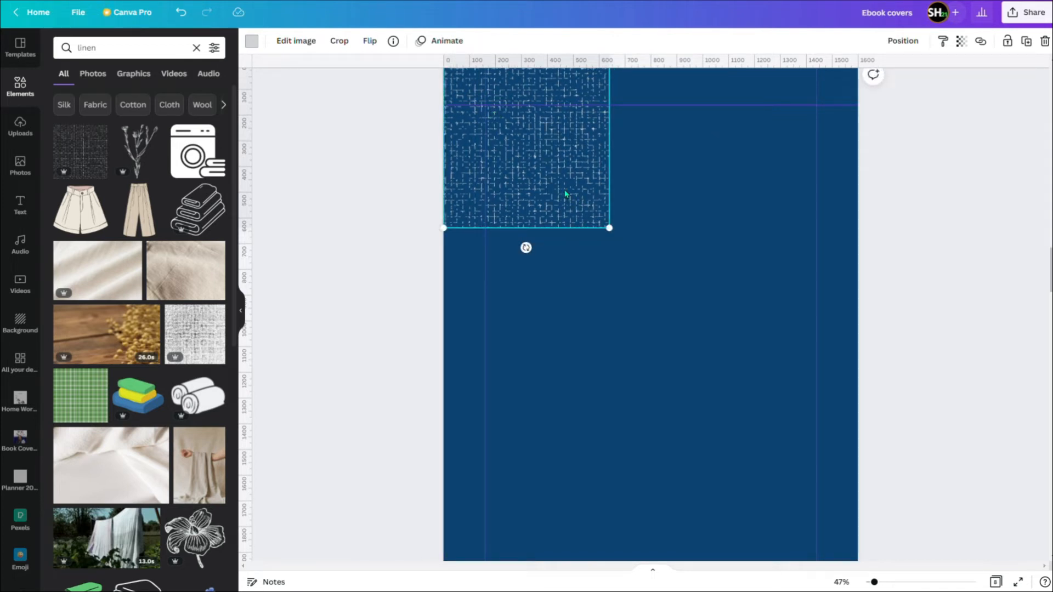
right_click(565, 195)
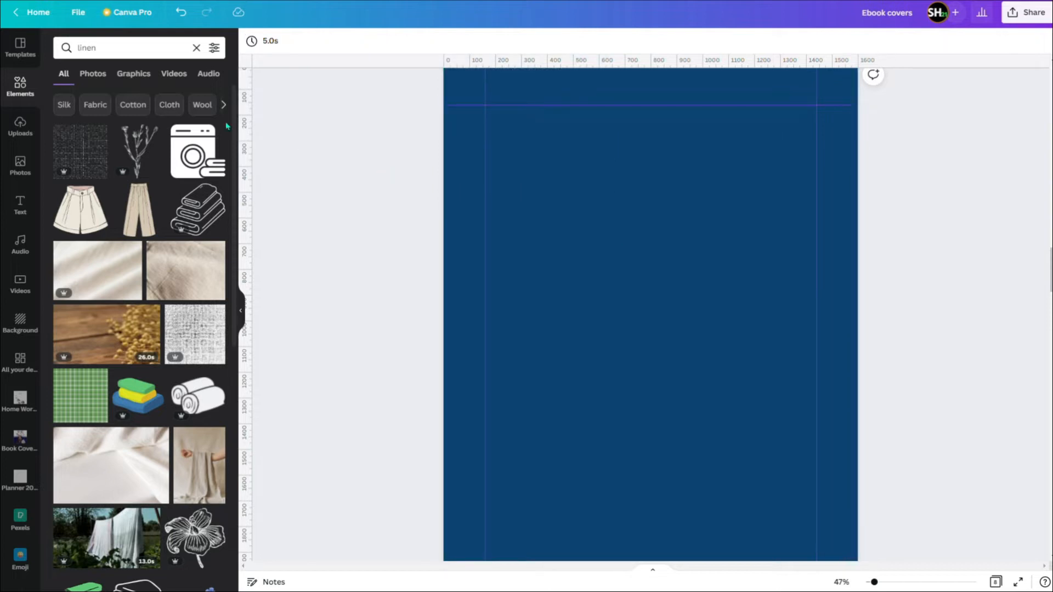
Step: Search Photos for linen, add the beige linen photo and resize it into a tall panel
click(20, 161)
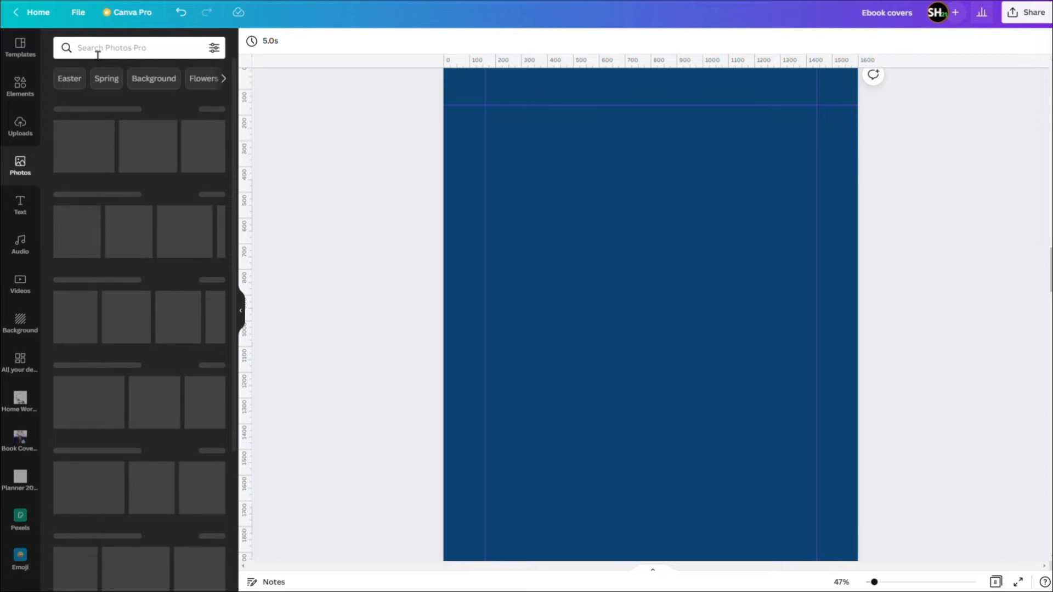
click(132, 48)
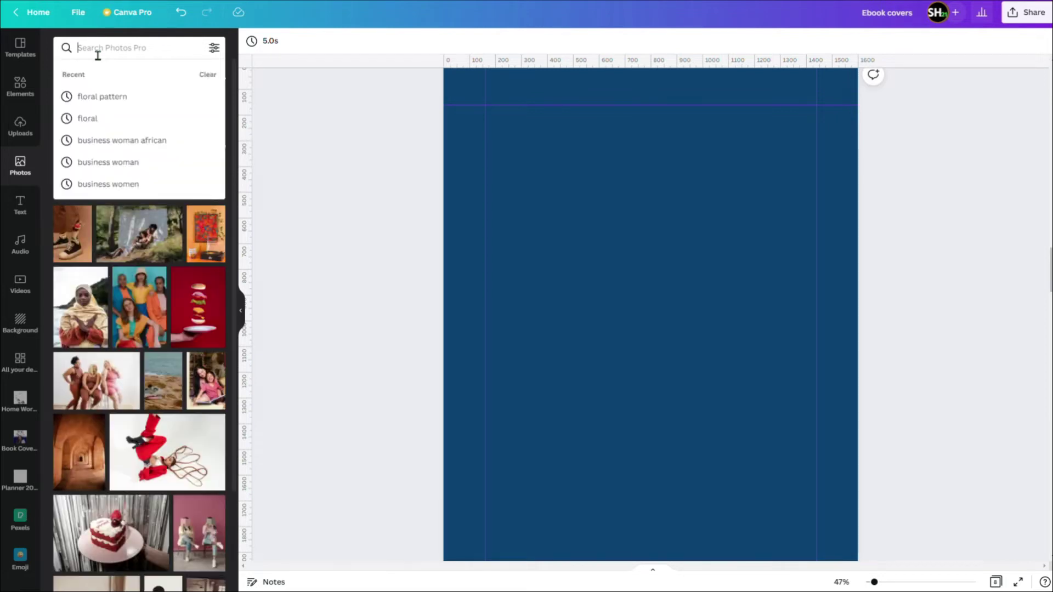
text(linen)
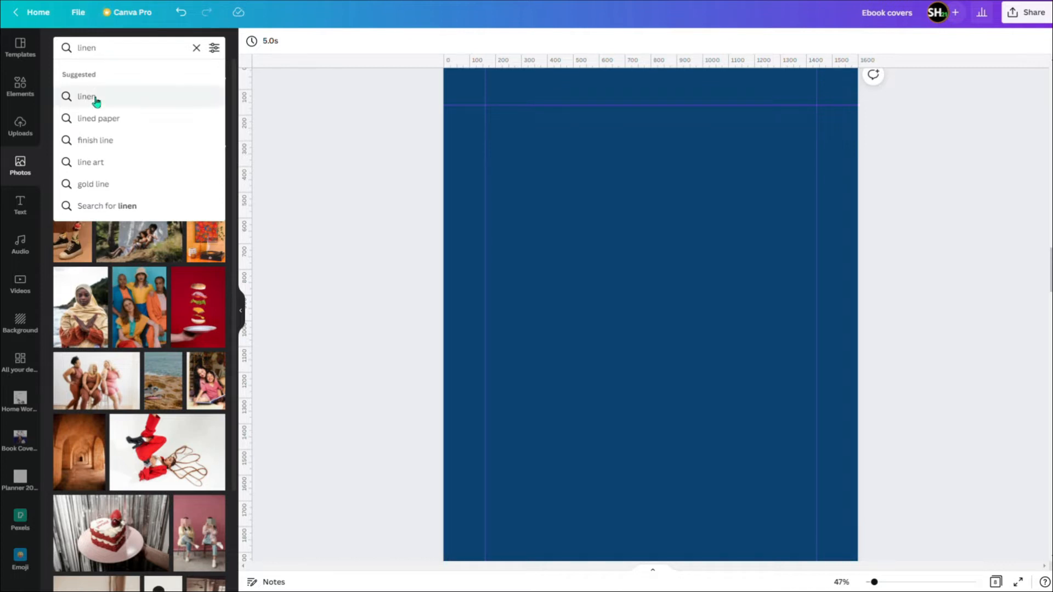
click(87, 96)
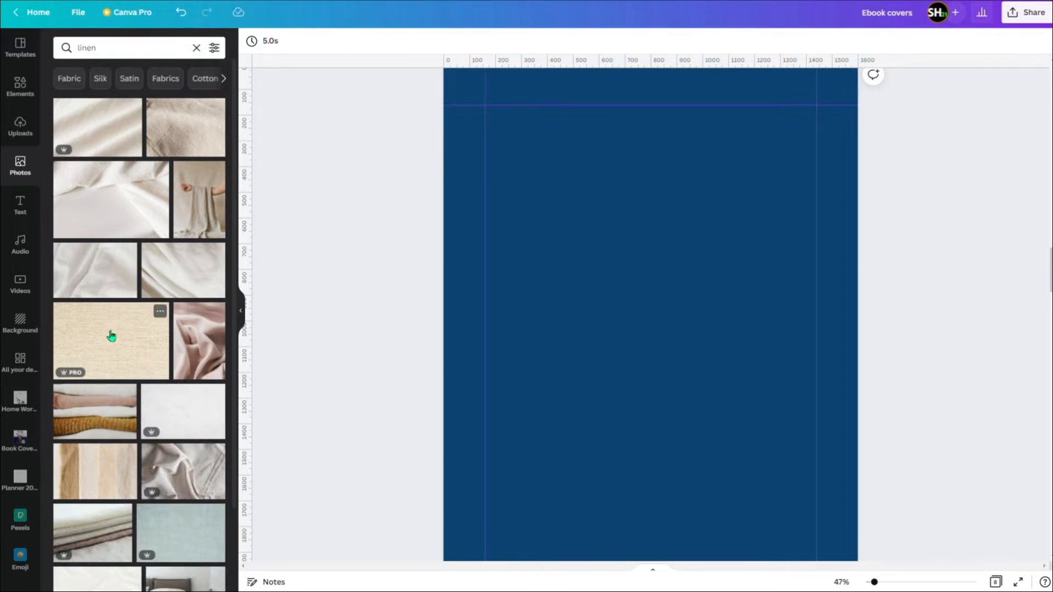
click(111, 339)
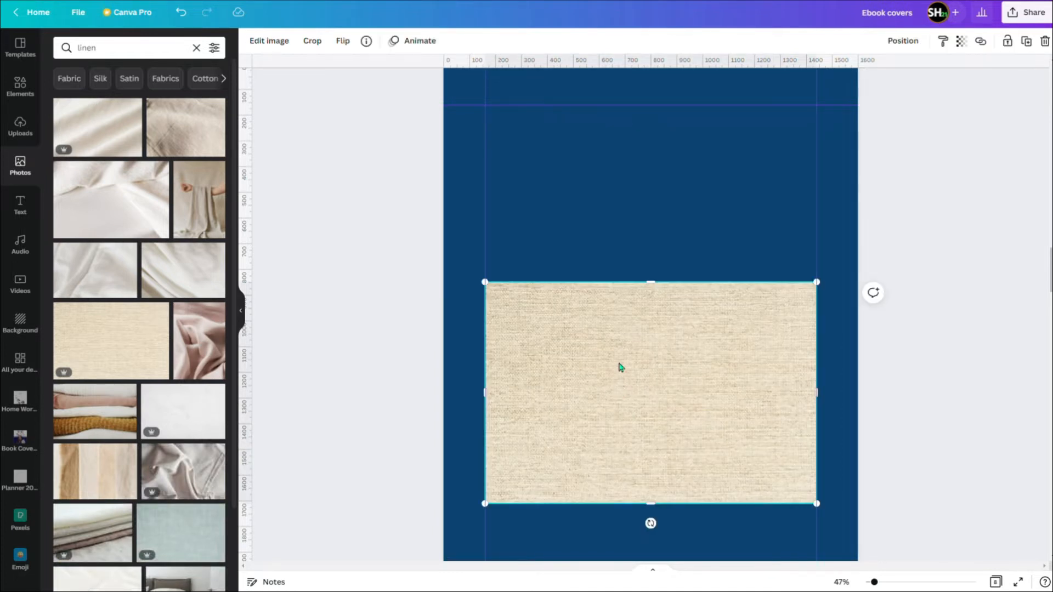
drag(618, 368, 627, 299)
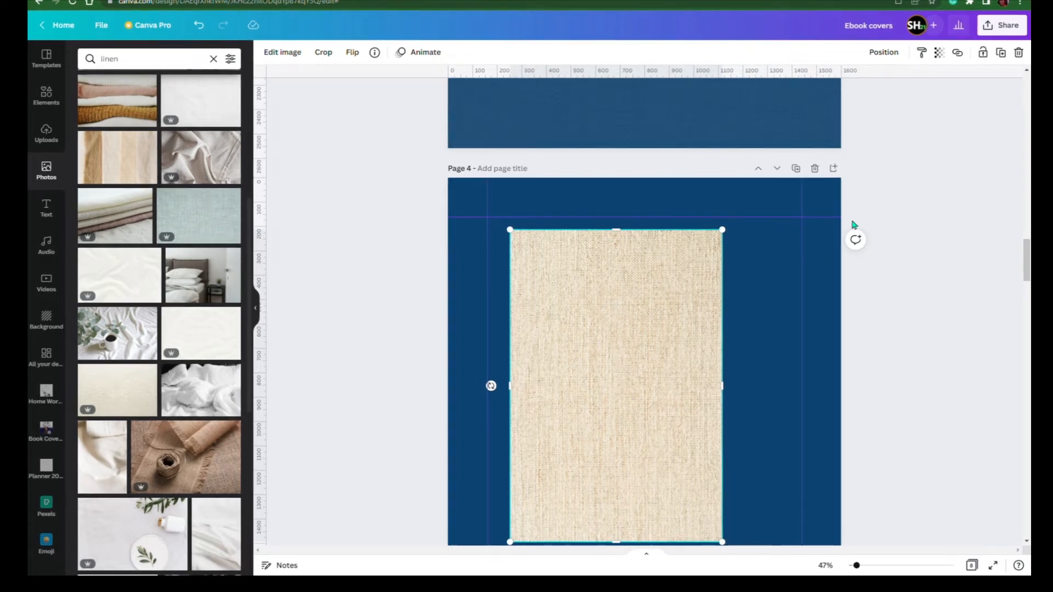
mouse_move(939, 53)
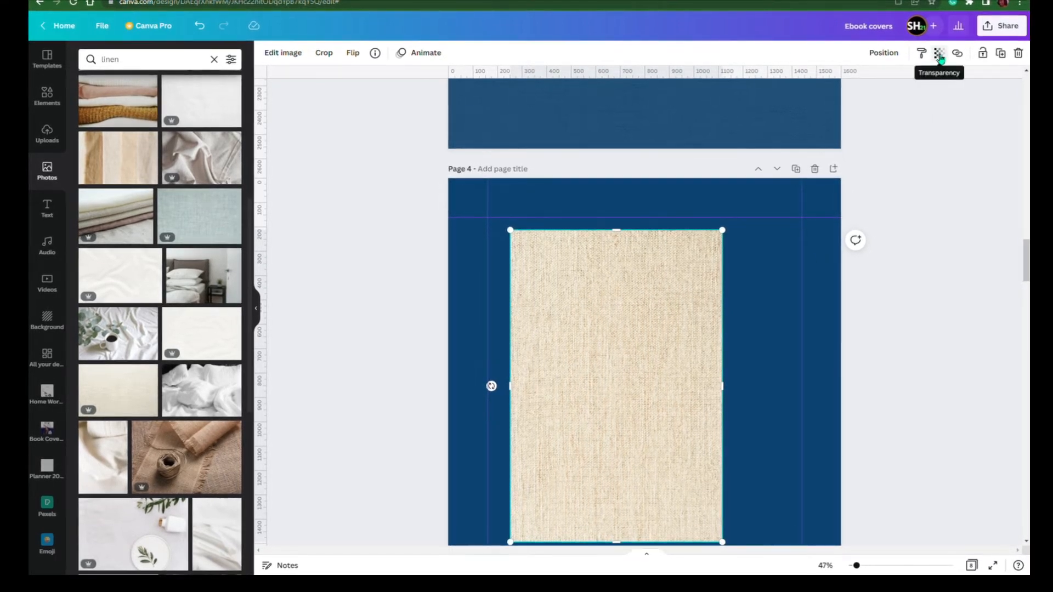
Step: Lower the linen photo's transparency to about 14 so it barely shows
click(939, 53)
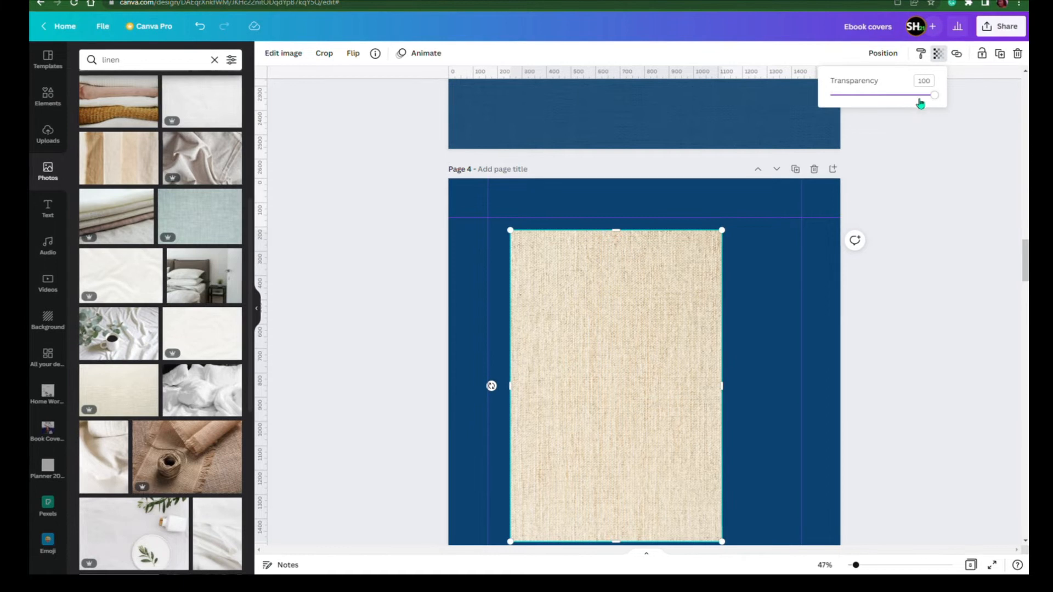
drag(933, 95, 889, 95)
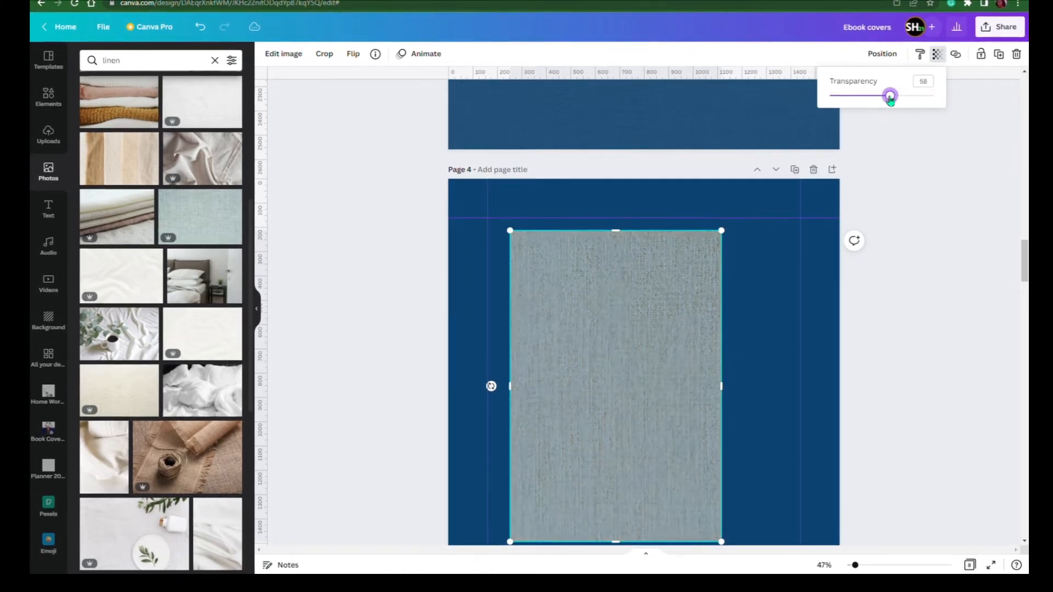
drag(889, 95, 862, 96)
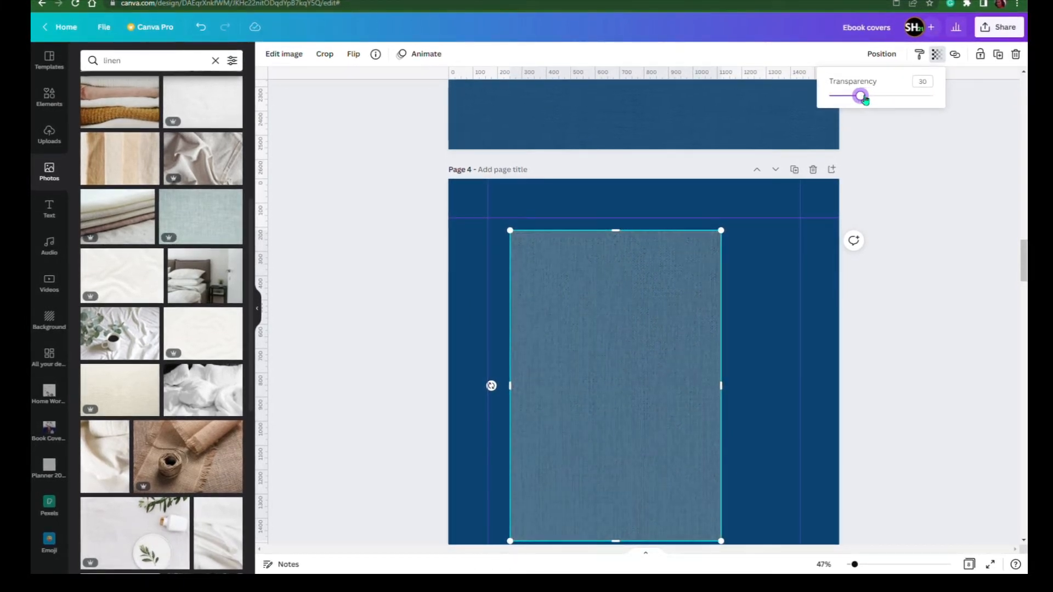
drag(861, 95, 854, 96)
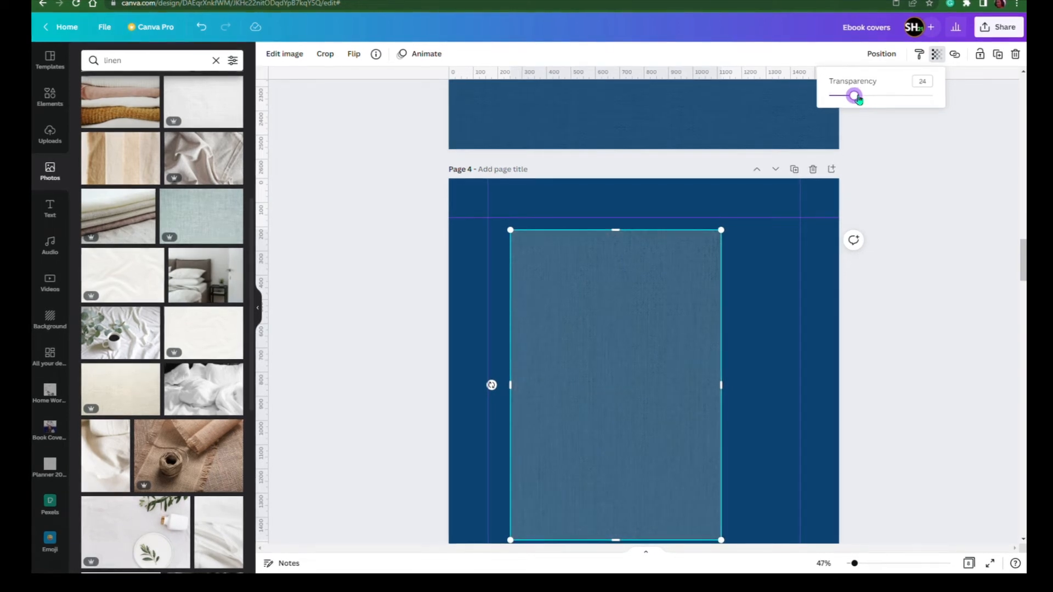
drag(856, 96, 843, 96)
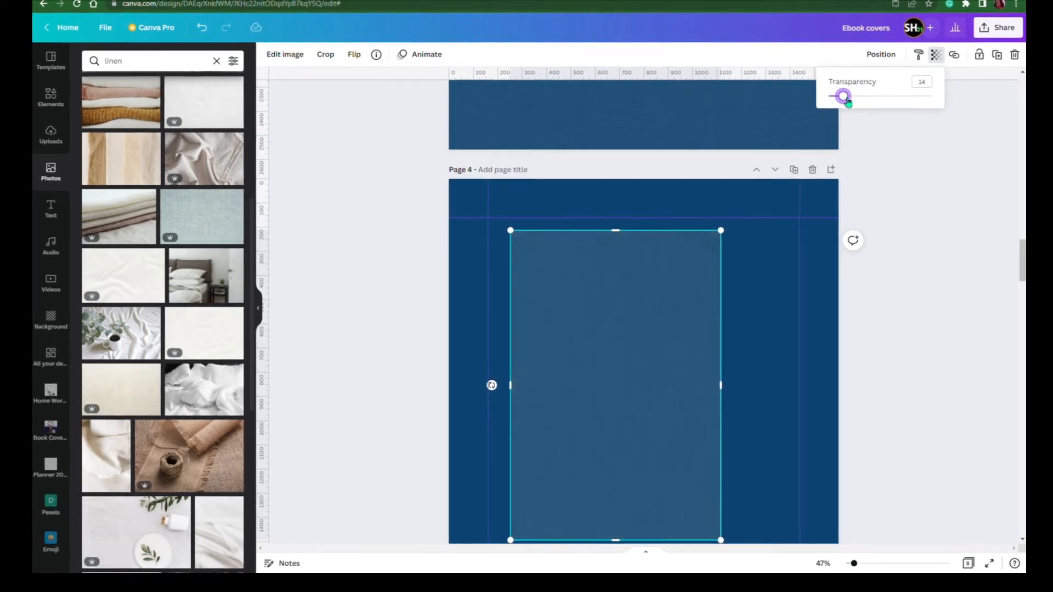
drag(843, 96, 838, 96)
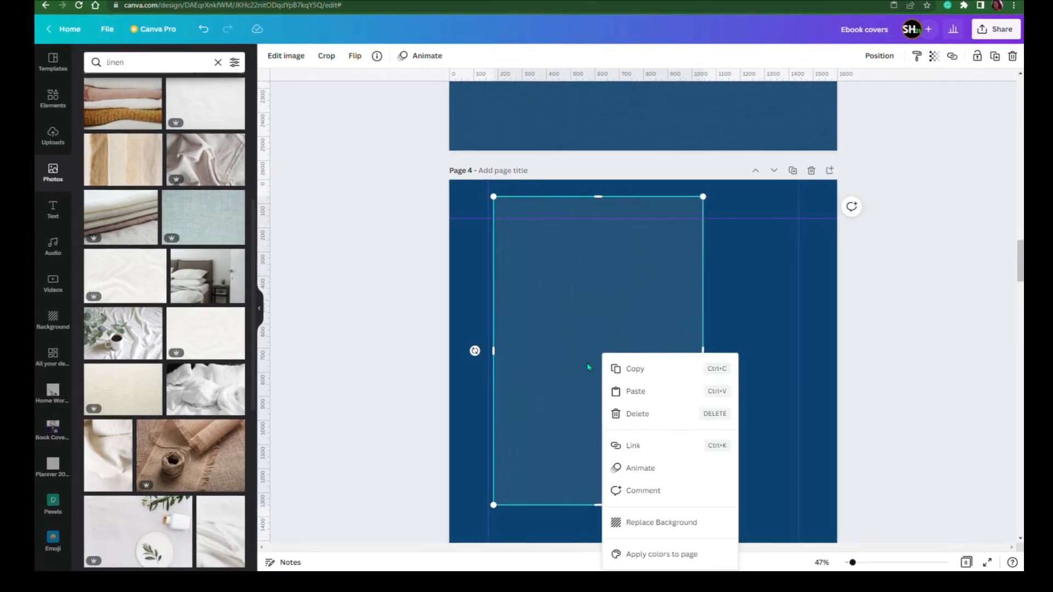
mouse_move(655, 528)
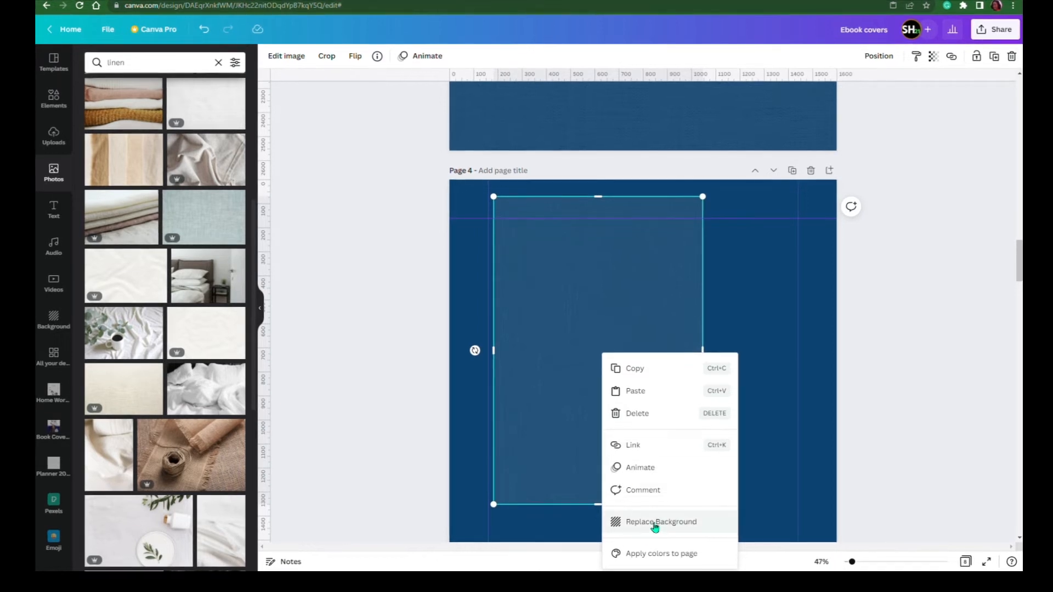
Step: Set the faded linen photo as the page background and duplicate the back-cover page
click(659, 522)
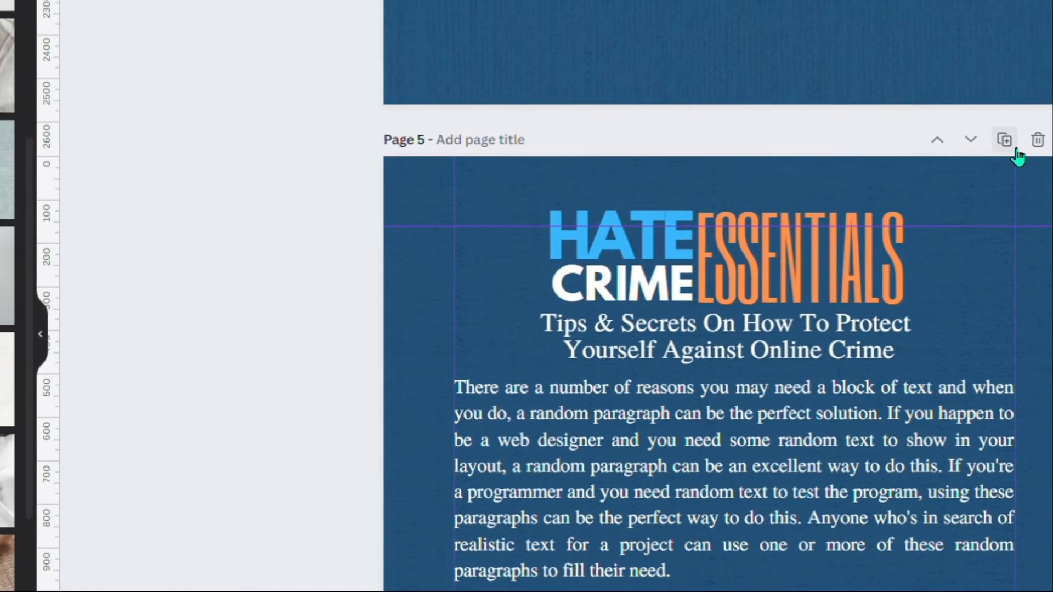
click(1003, 140)
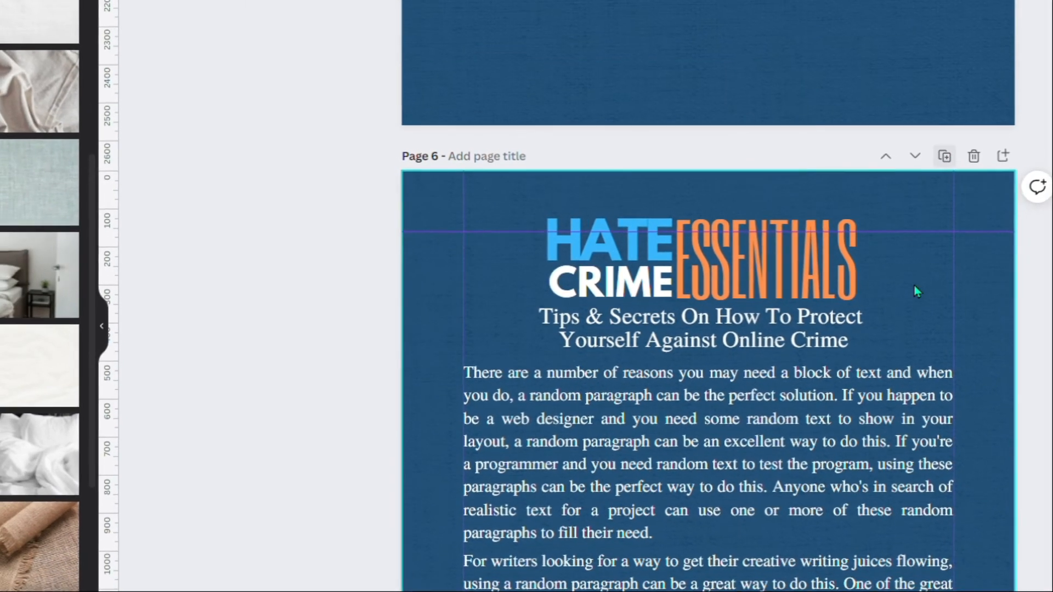
scroll(down, 3)
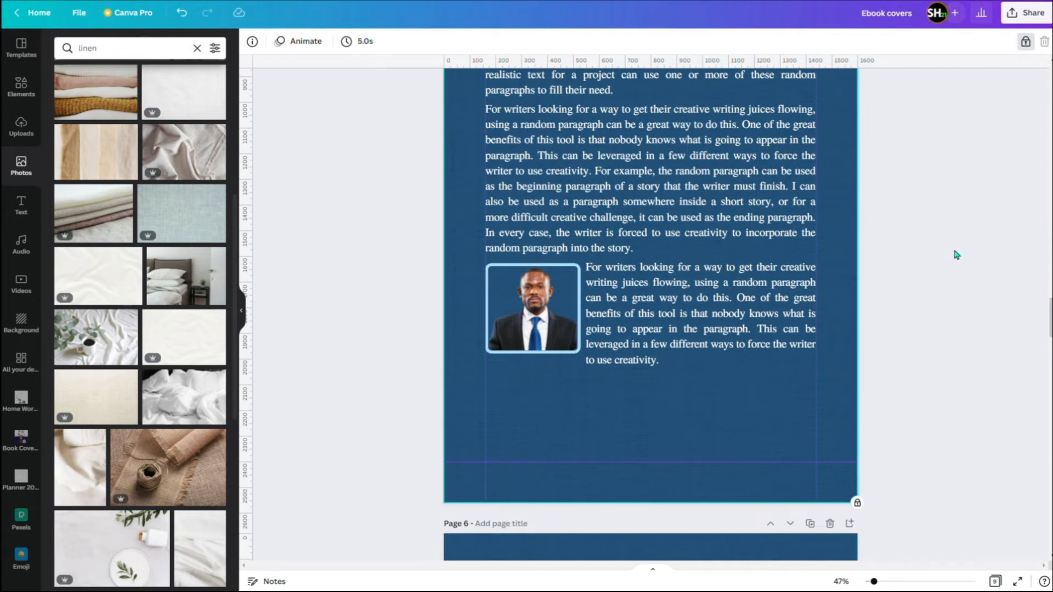
Step: Add a grey linen photo to the back cover and position it over the page centre
click(531, 308)
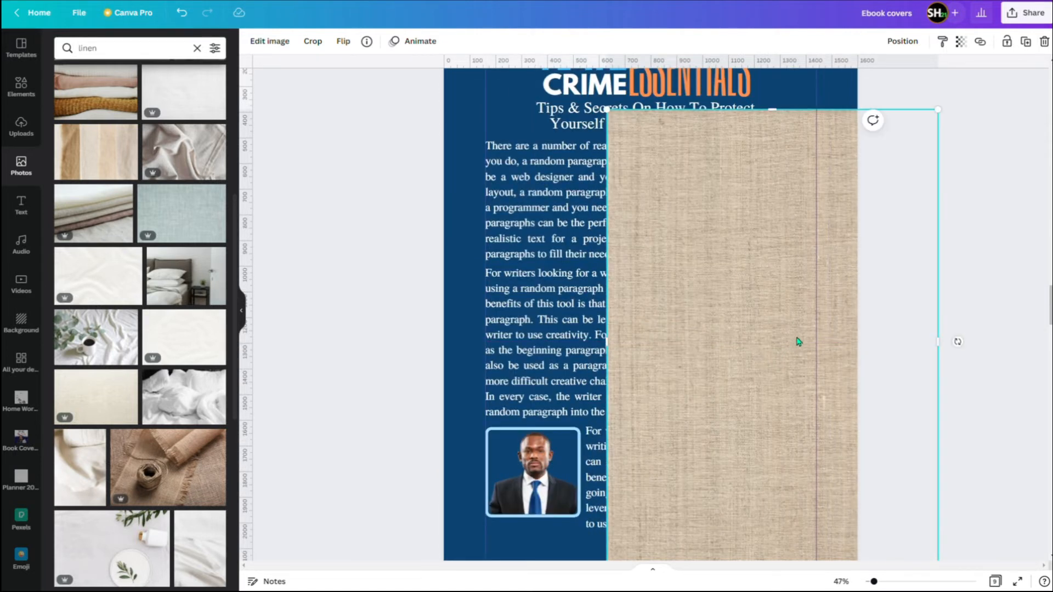
drag(798, 341, 651, 349)
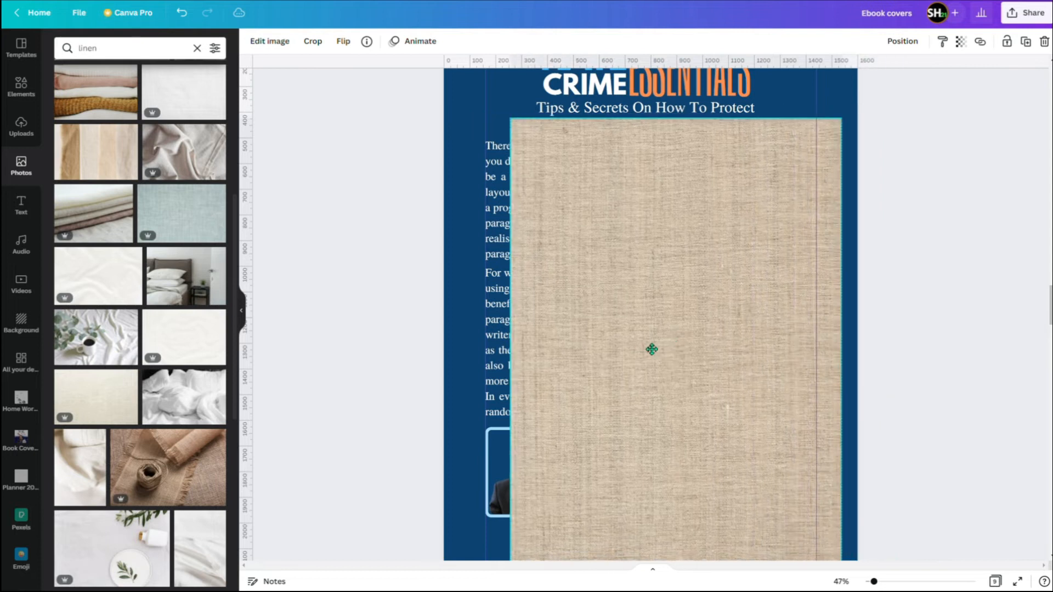
drag(651, 349, 630, 348)
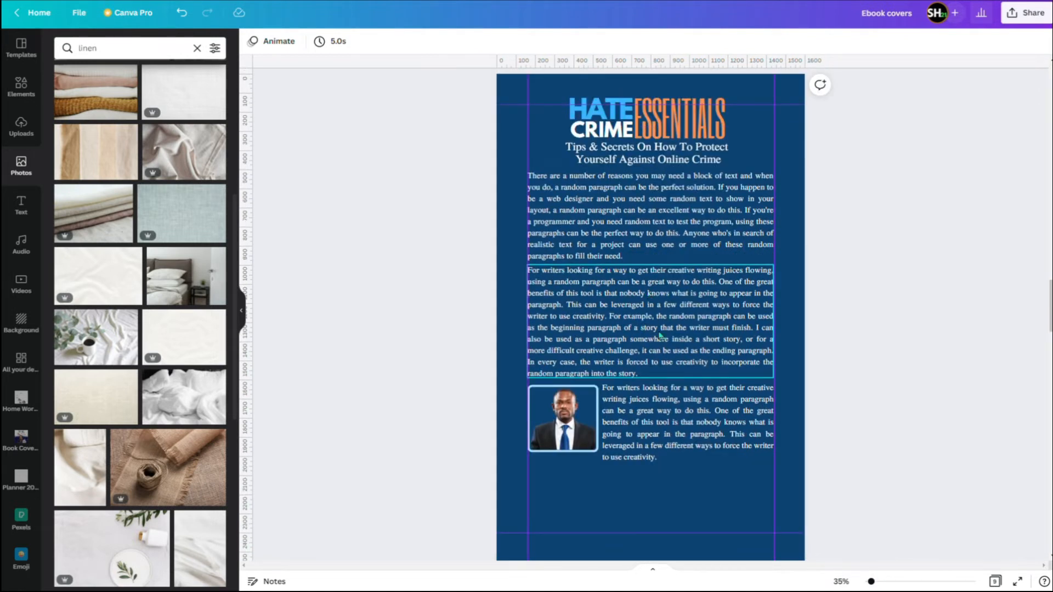
Step: Click through page 6's body paragraphs, then scroll down to page 7
click(629, 502)
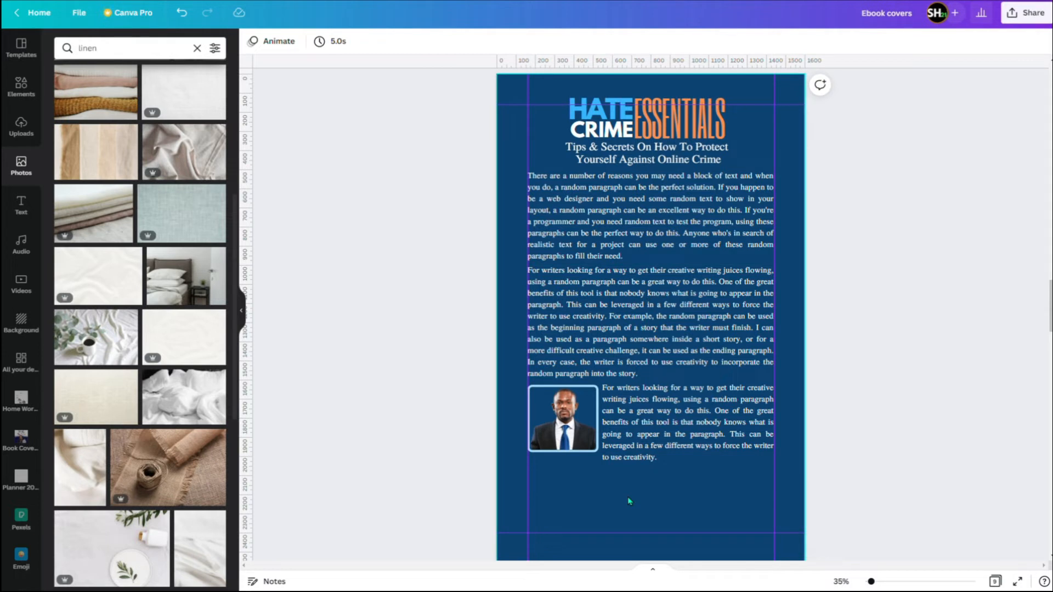
mouse_move(636, 494)
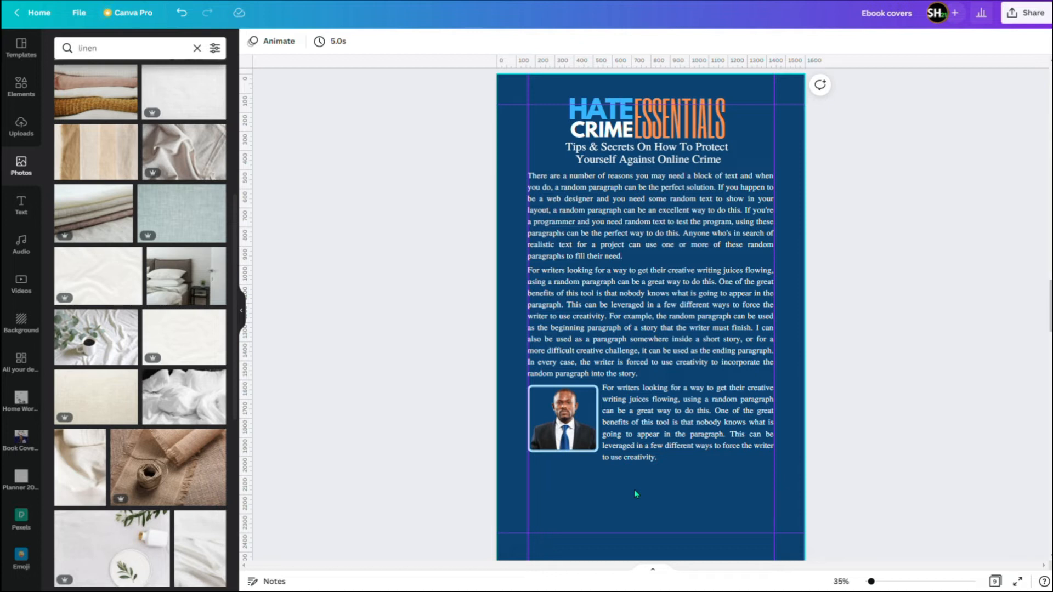
click(649, 322)
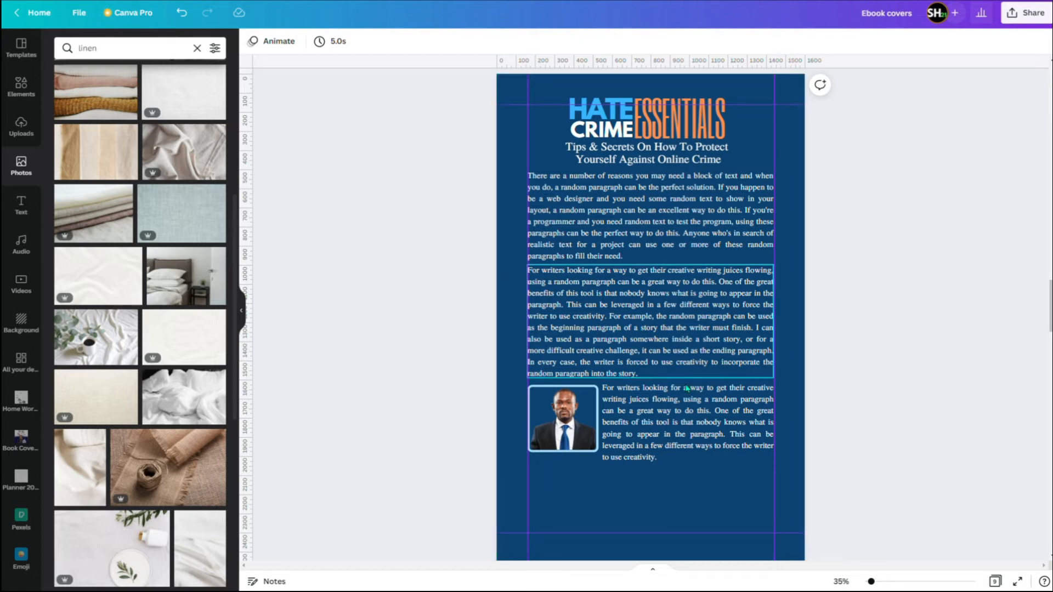
click(509, 96)
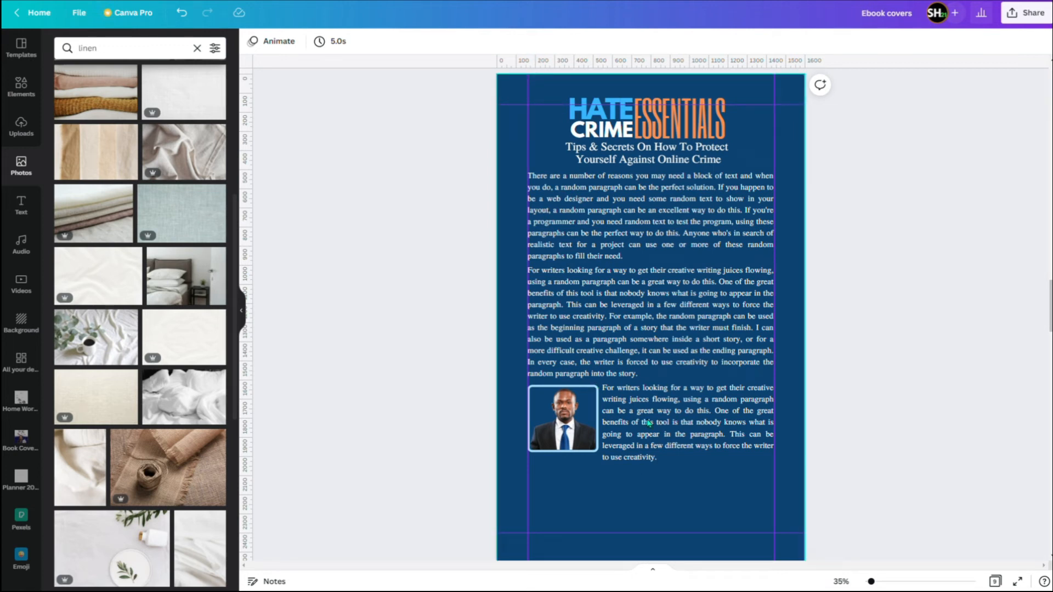
mouse_move(635, 481)
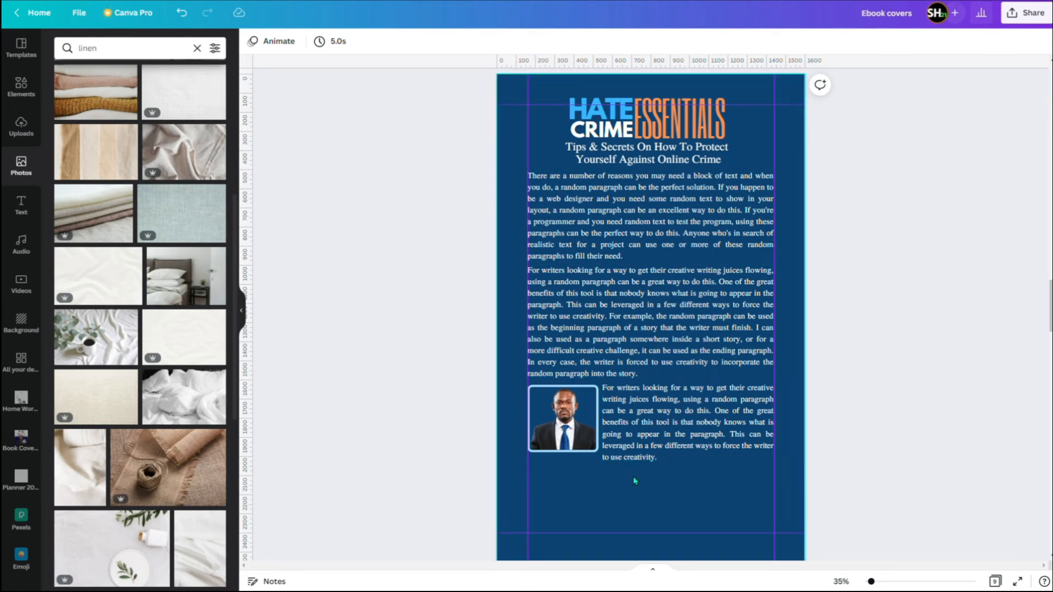
scroll(down, 3)
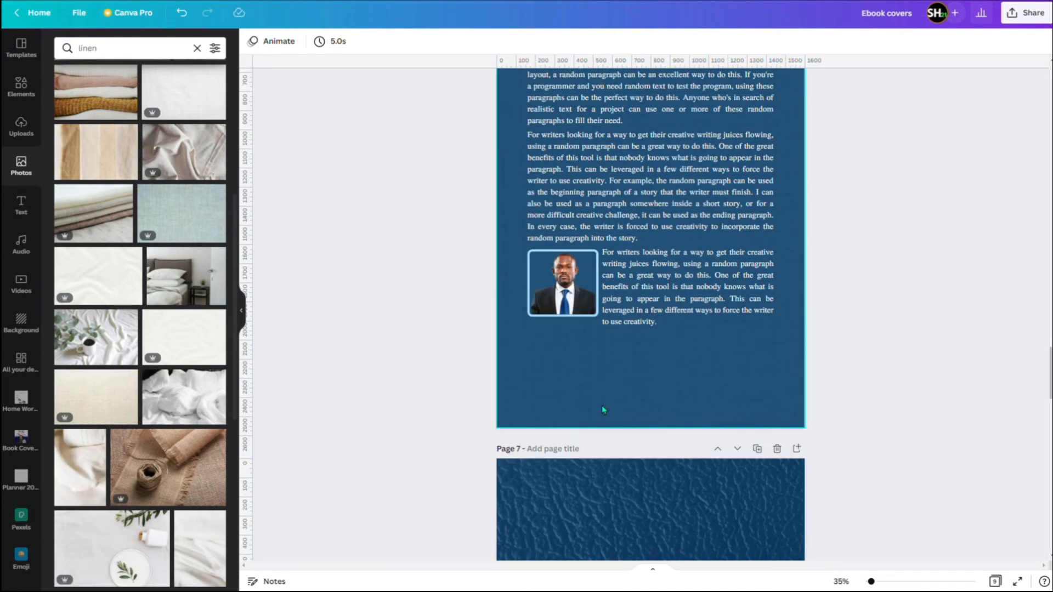
Step: Scroll back up to page 6 and down through its title and paragraphs
scroll(up, 3)
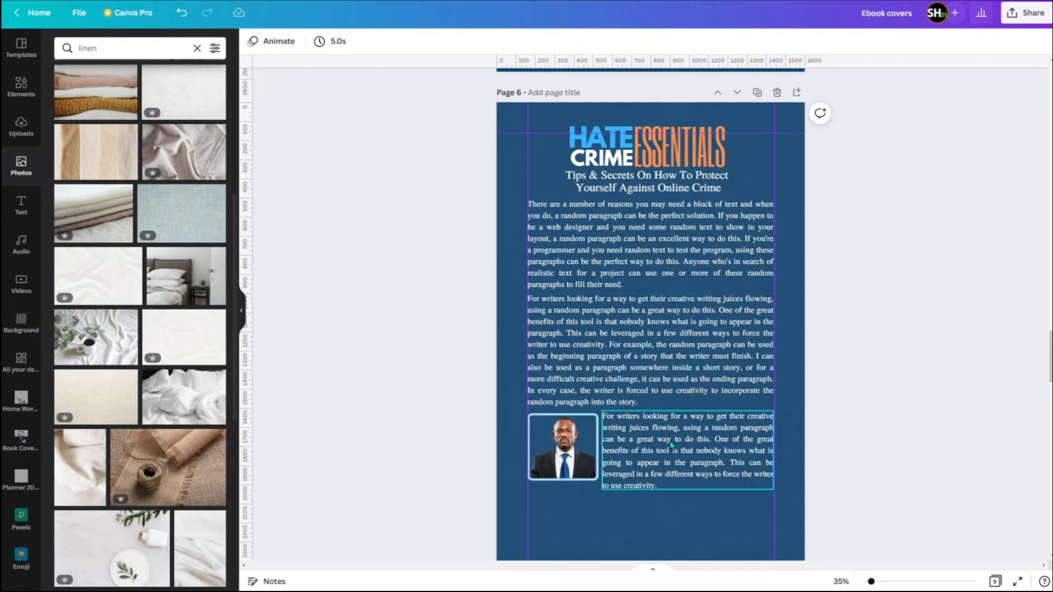
mouse_move(678, 443)
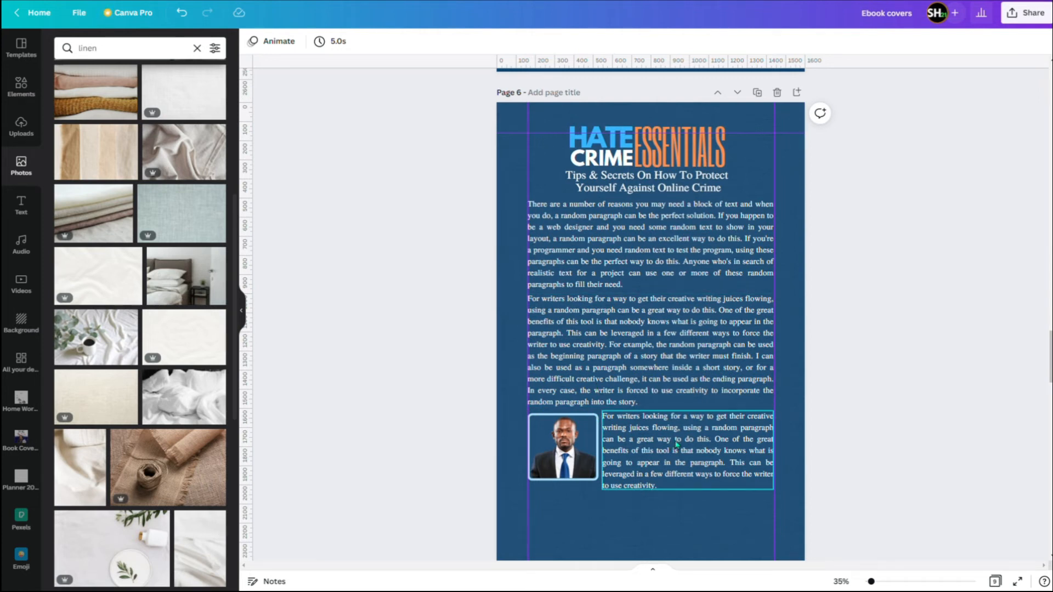
scroll(down, 3)
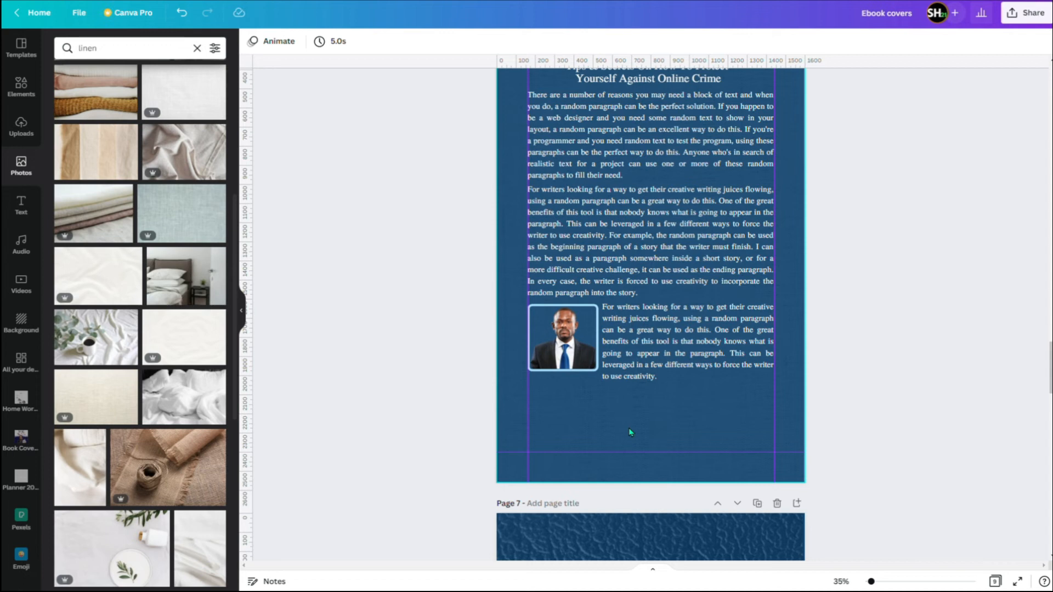
scroll(down, 3)
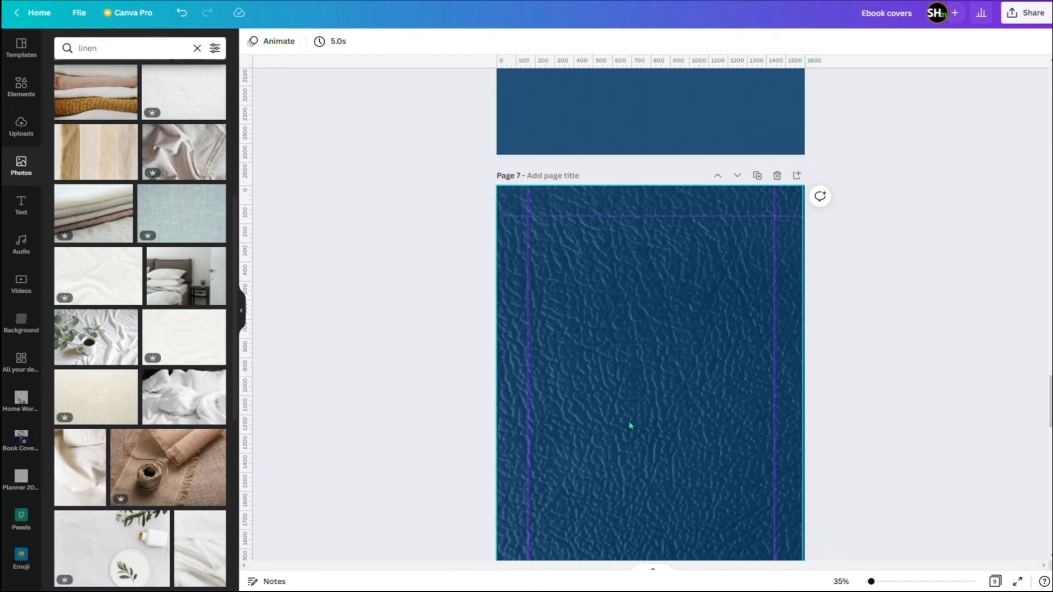
scroll(down, 3)
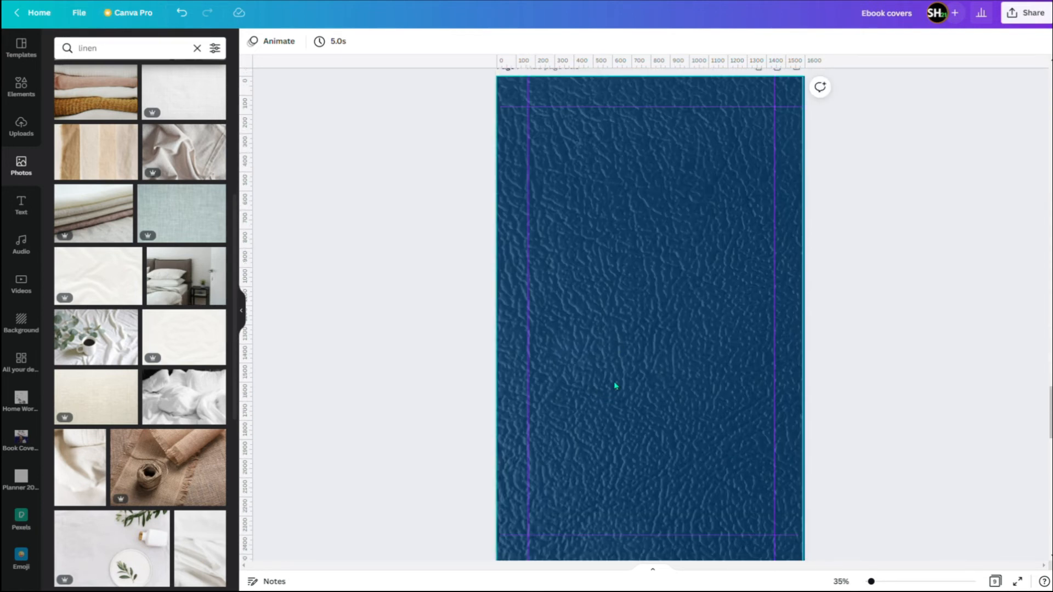
scroll(down, 3)
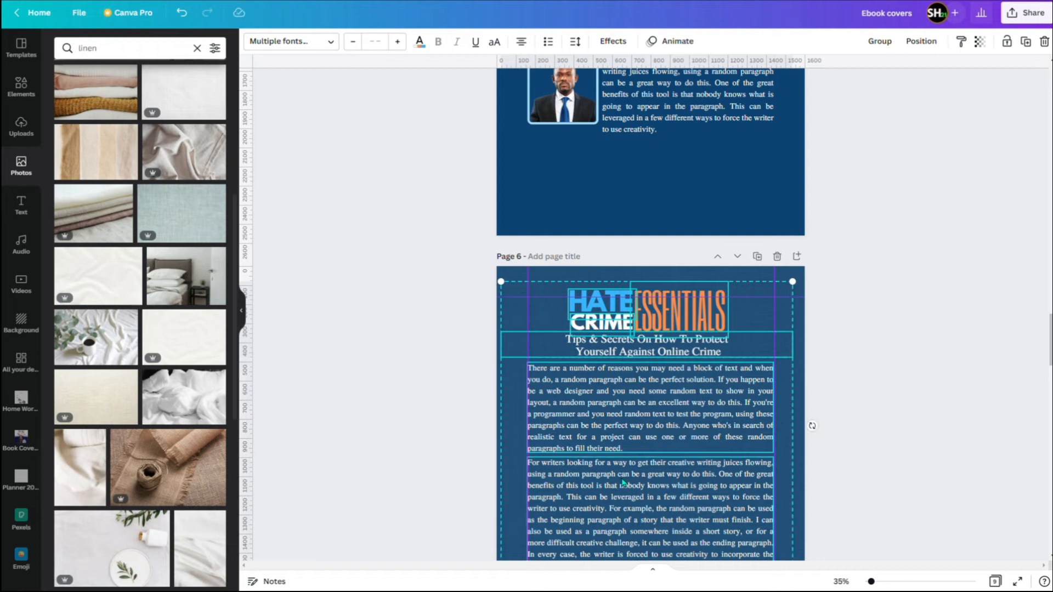
Step: Scroll down from page 6 toward the leather page 7
scroll(down, 3)
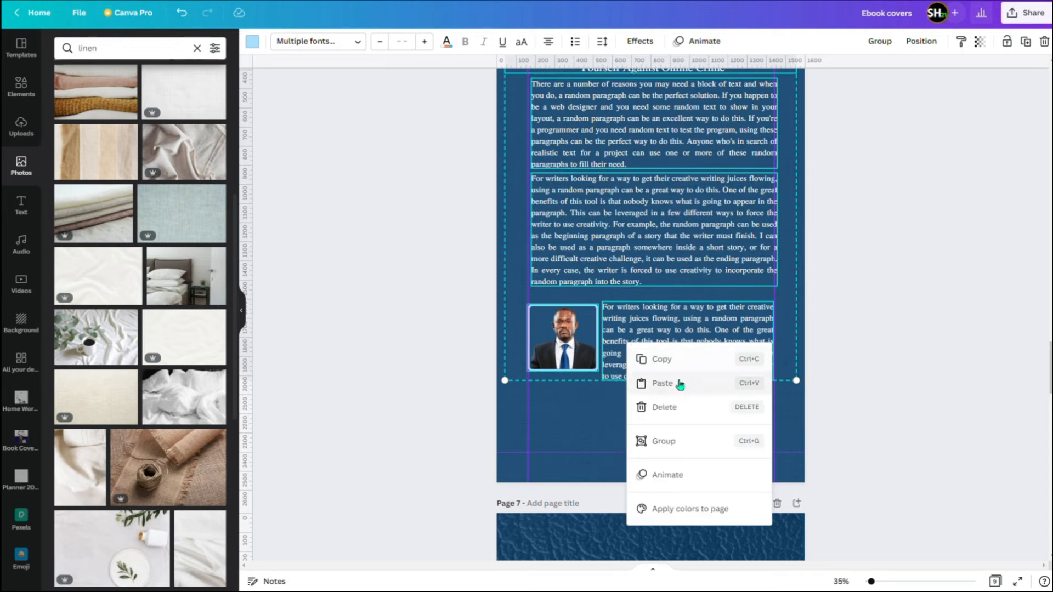
mouse_move(675, 390)
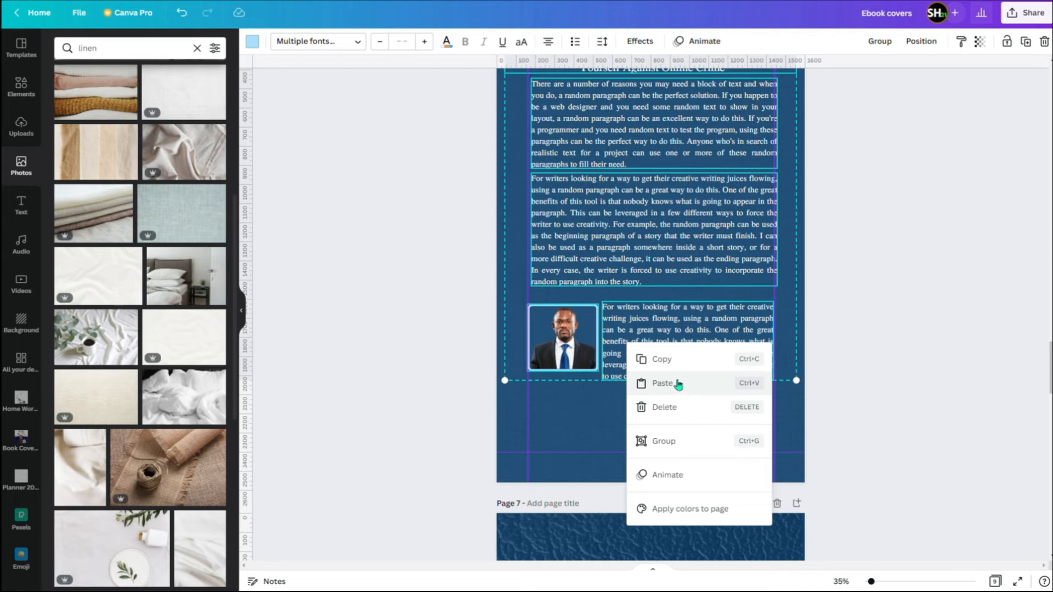
mouse_move(679, 390)
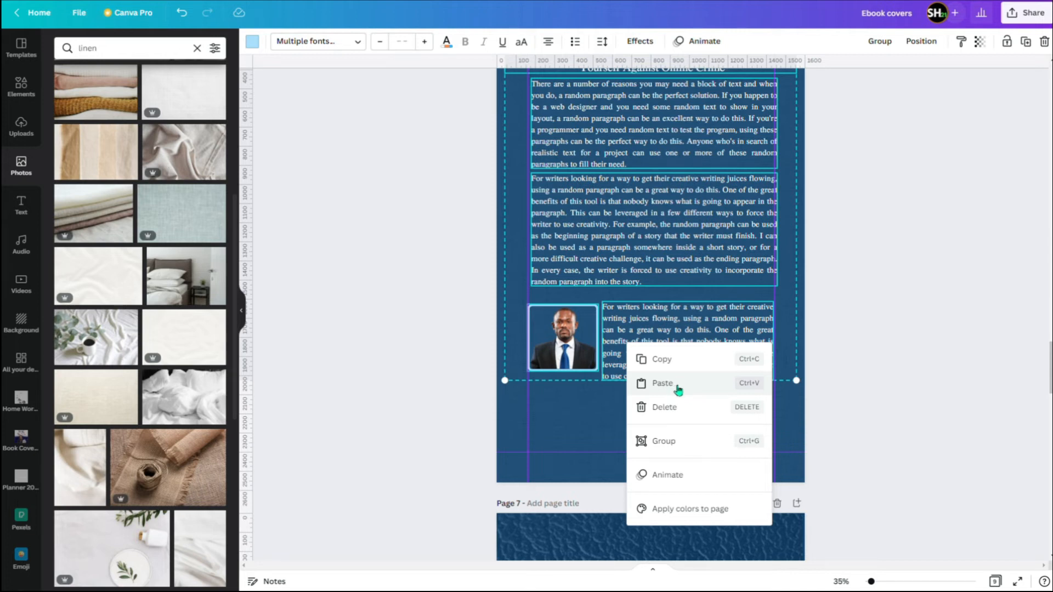
mouse_move(676, 367)
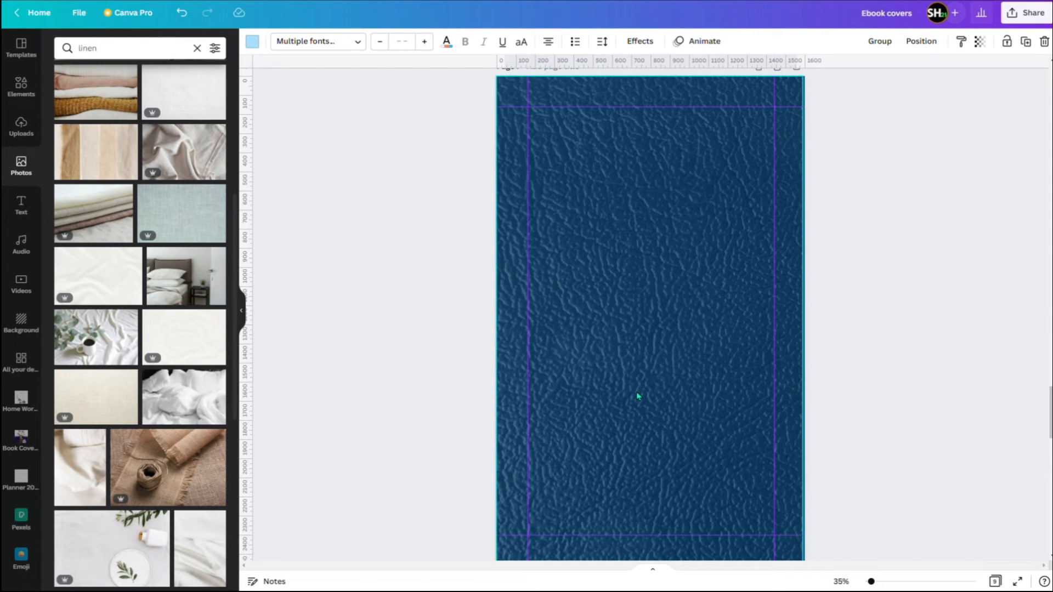
mouse_move(649, 407)
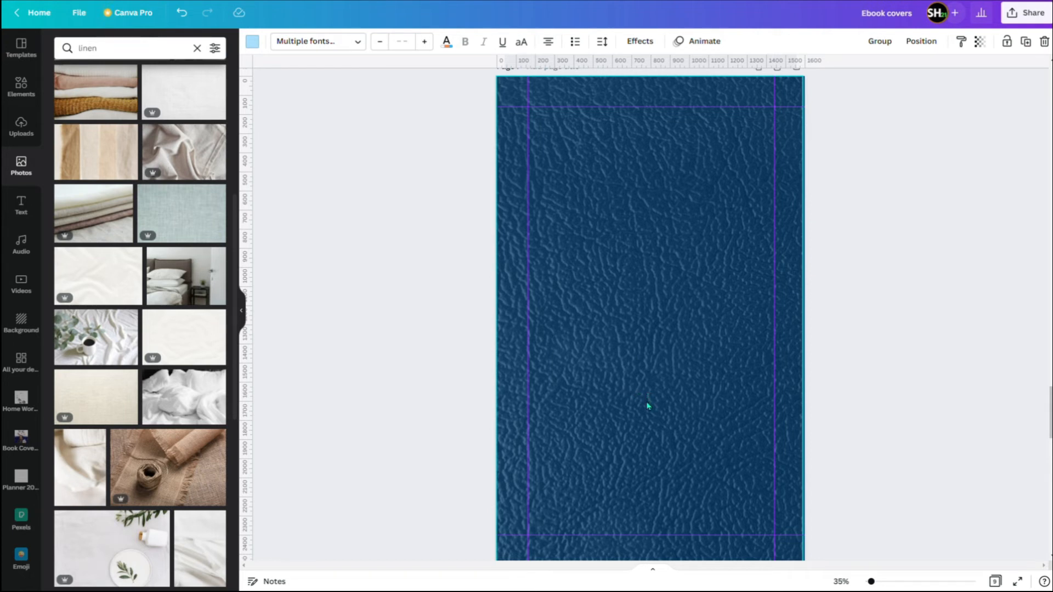
mouse_move(625, 425)
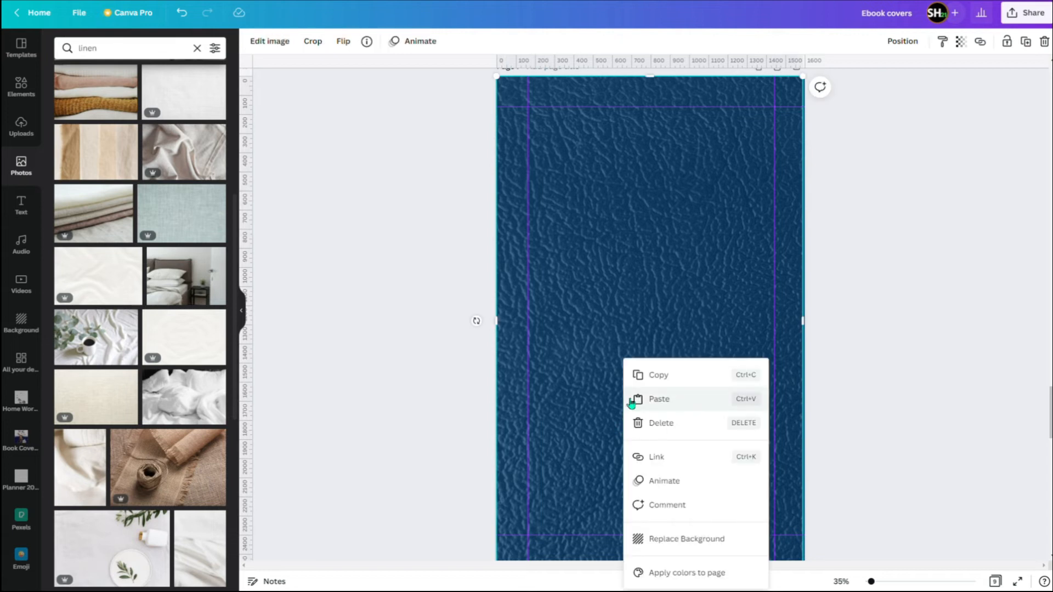
mouse_move(642, 384)
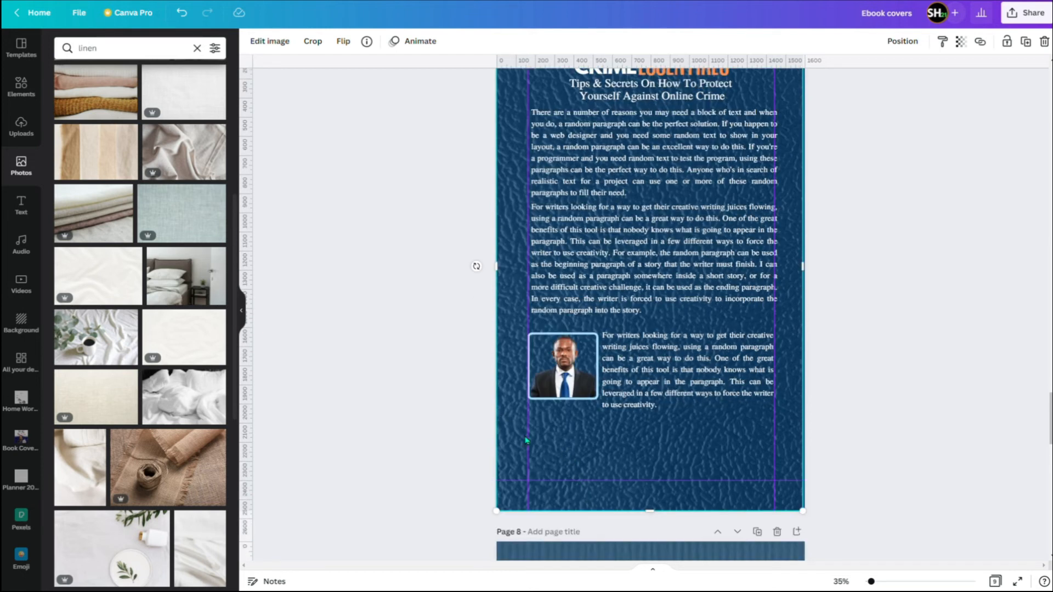
mouse_move(272, 97)
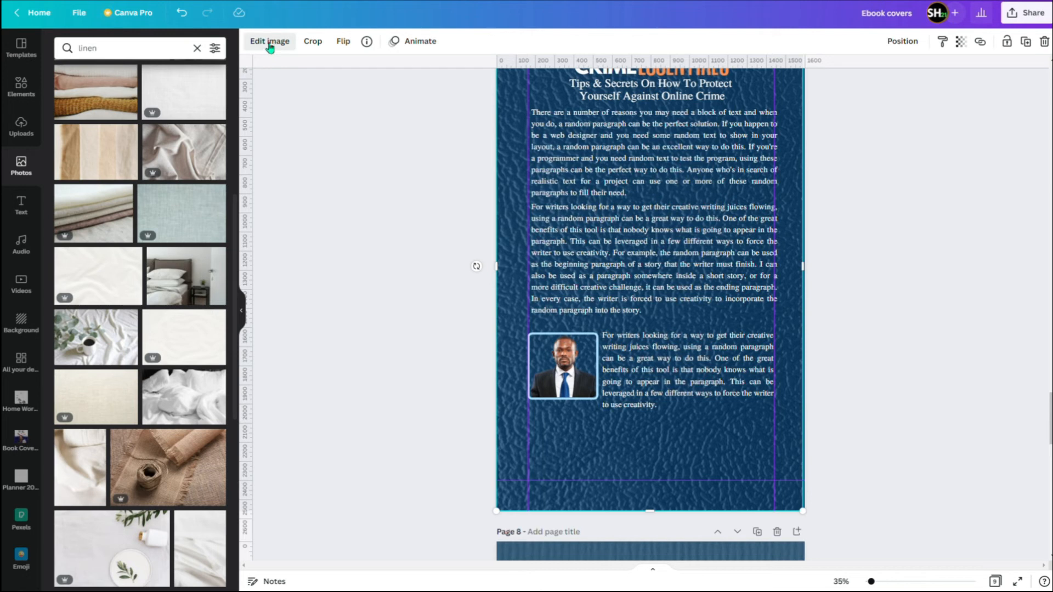
Step: Open the leather background's adjustments and set its Blur slider to 5
click(270, 42)
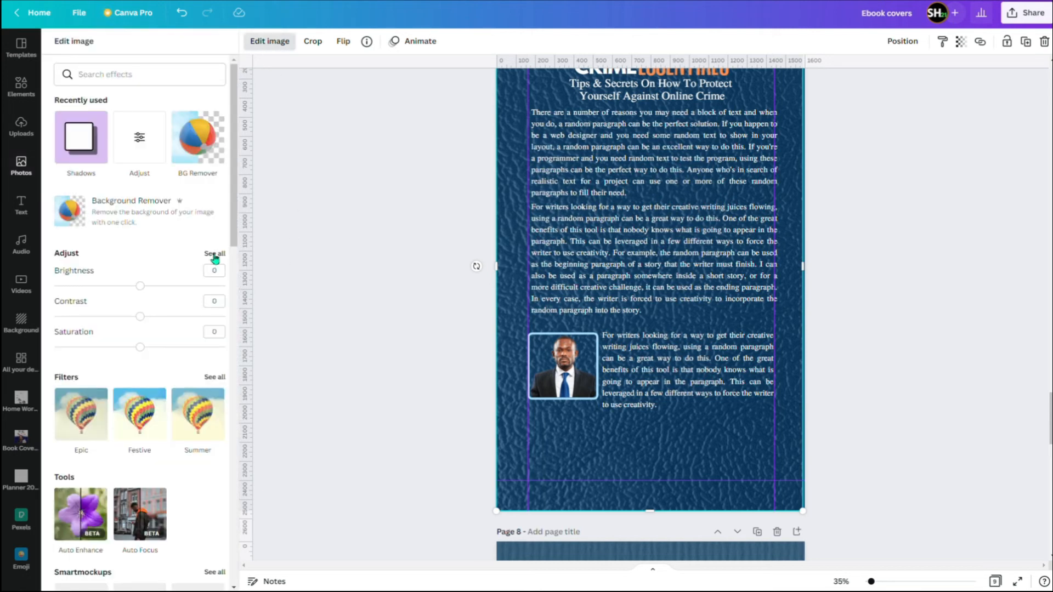
click(215, 253)
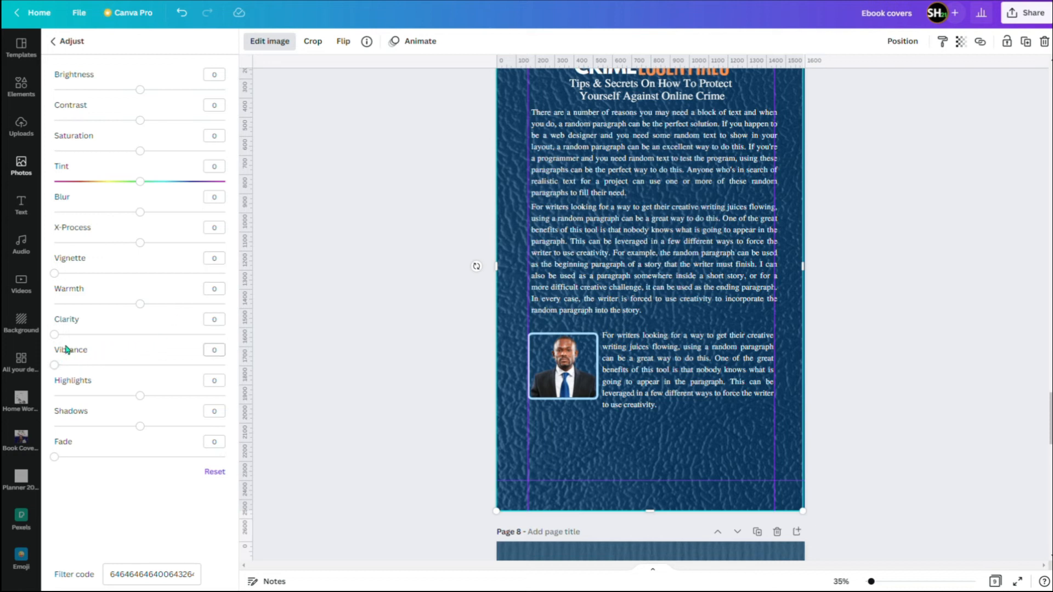
mouse_move(76, 312)
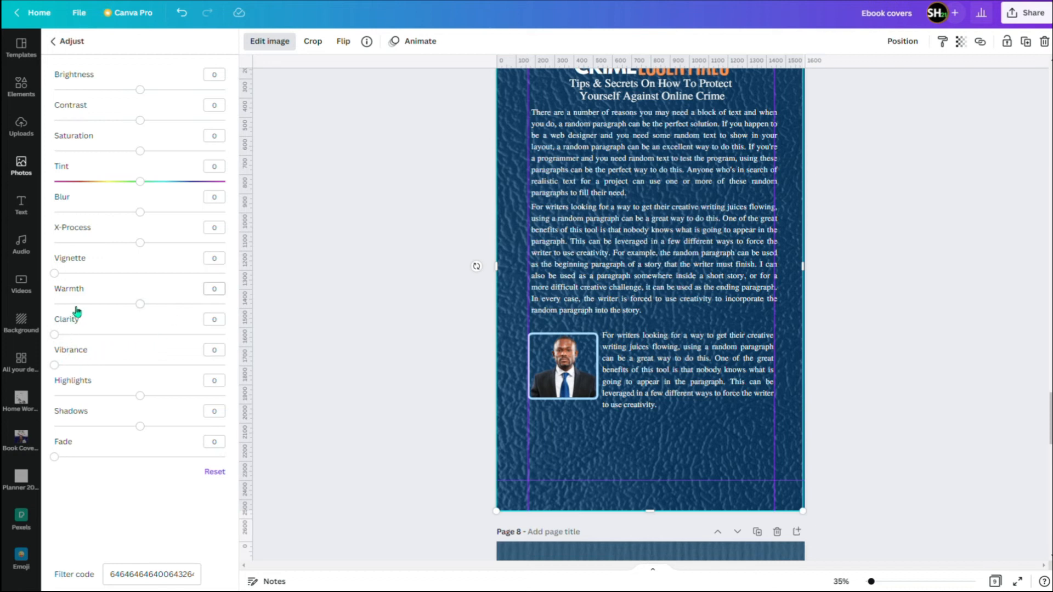
mouse_move(143, 213)
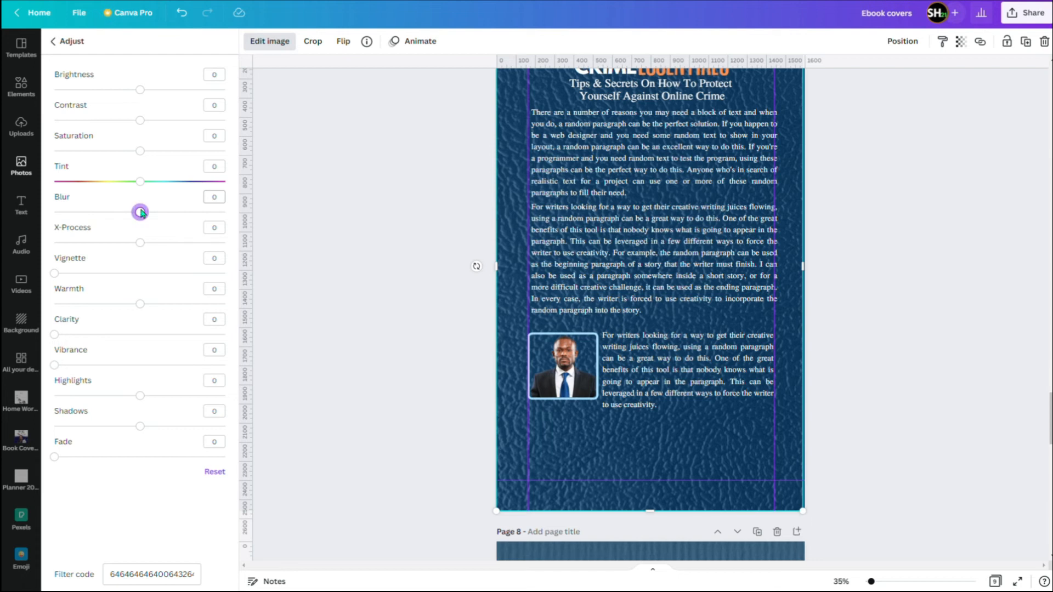
drag(140, 213, 146, 213)
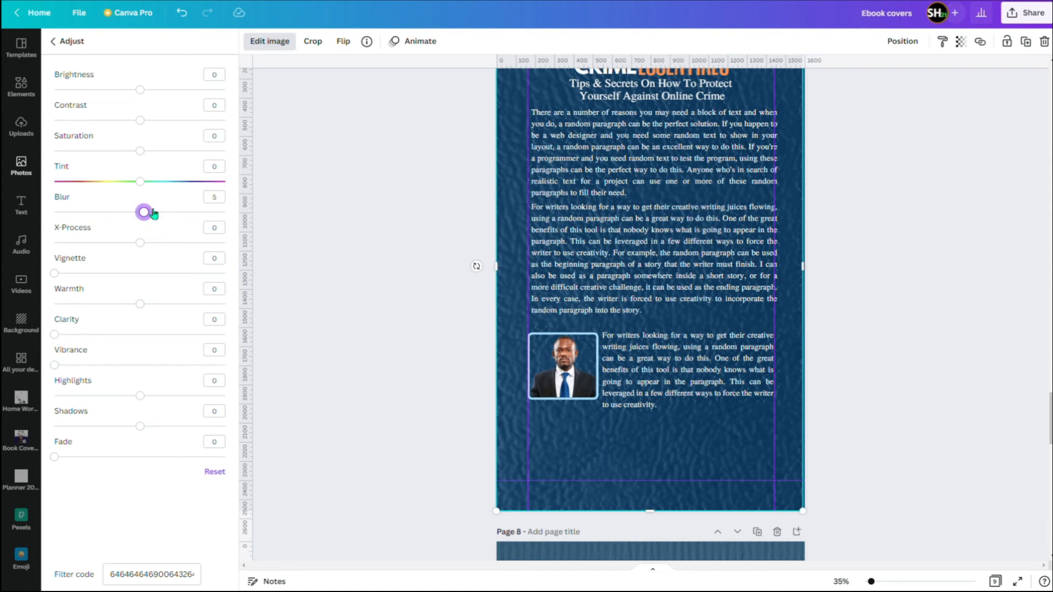
drag(144, 212, 151, 212)
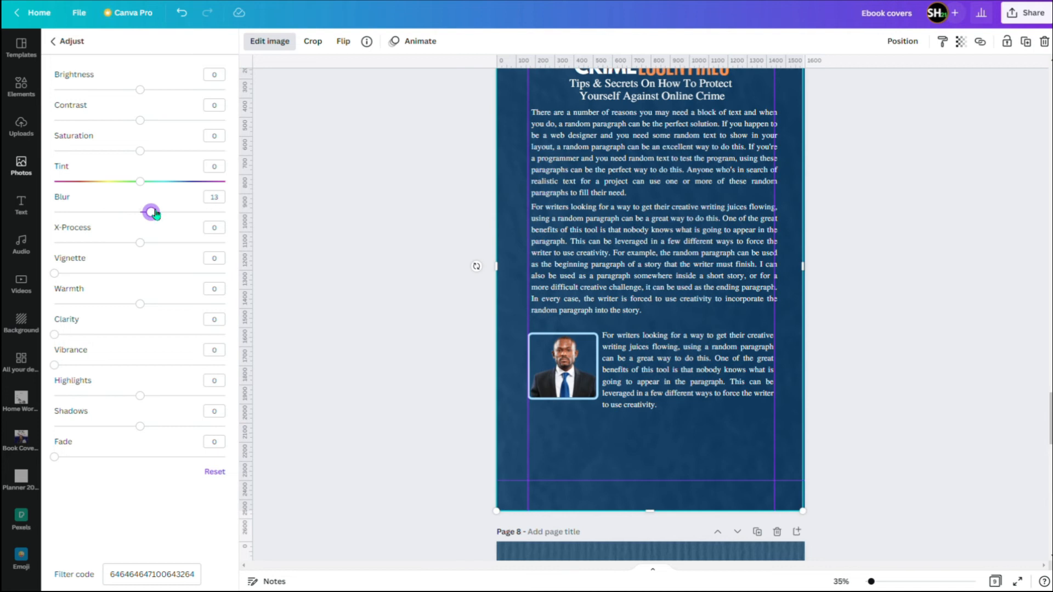
drag(153, 213, 149, 212)
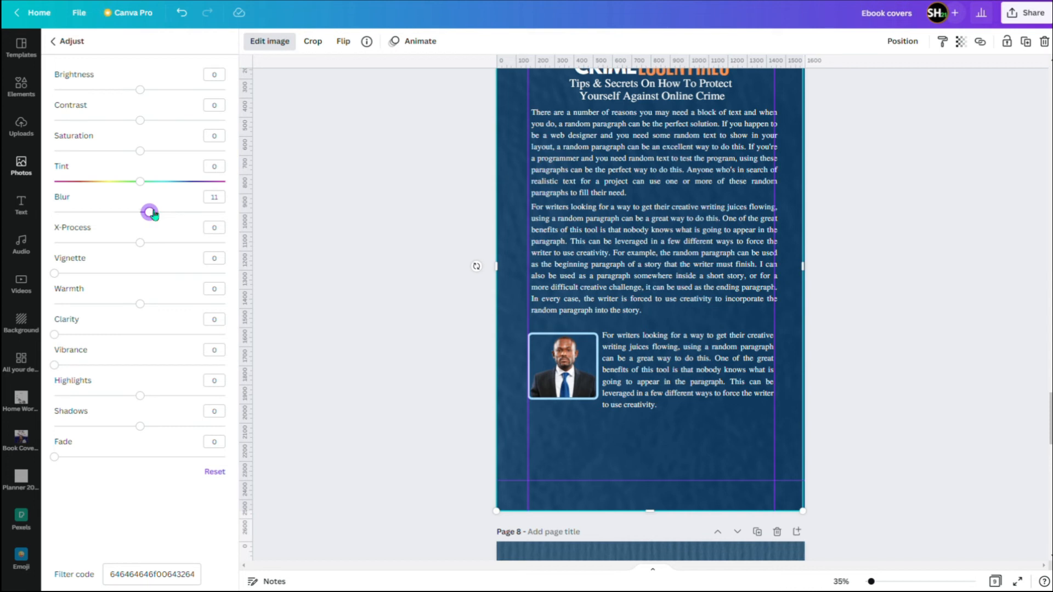
mouse_move(149, 212)
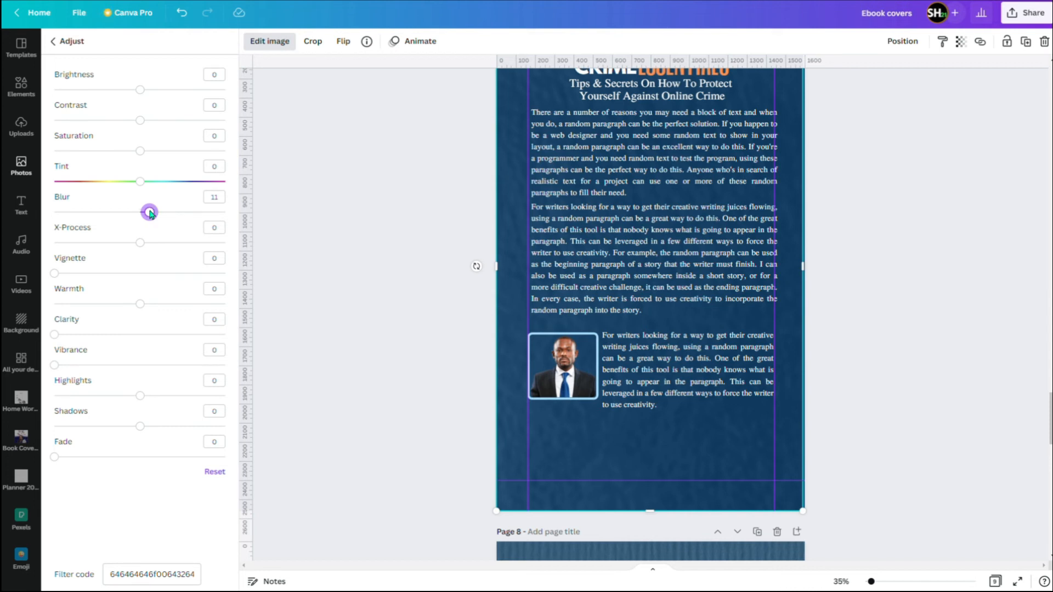
drag(150, 212, 141, 212)
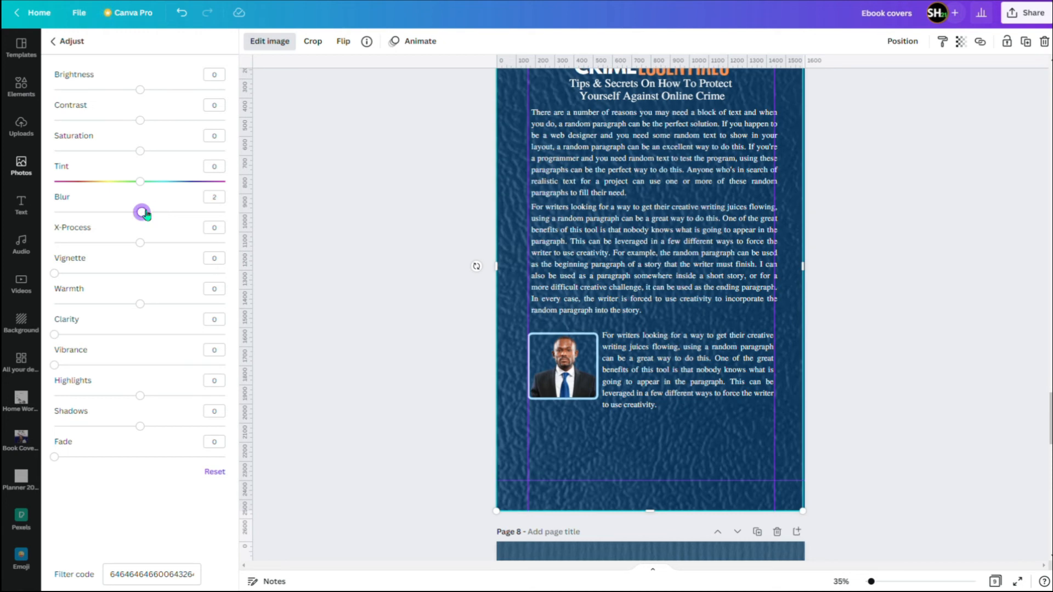
drag(141, 213, 146, 212)
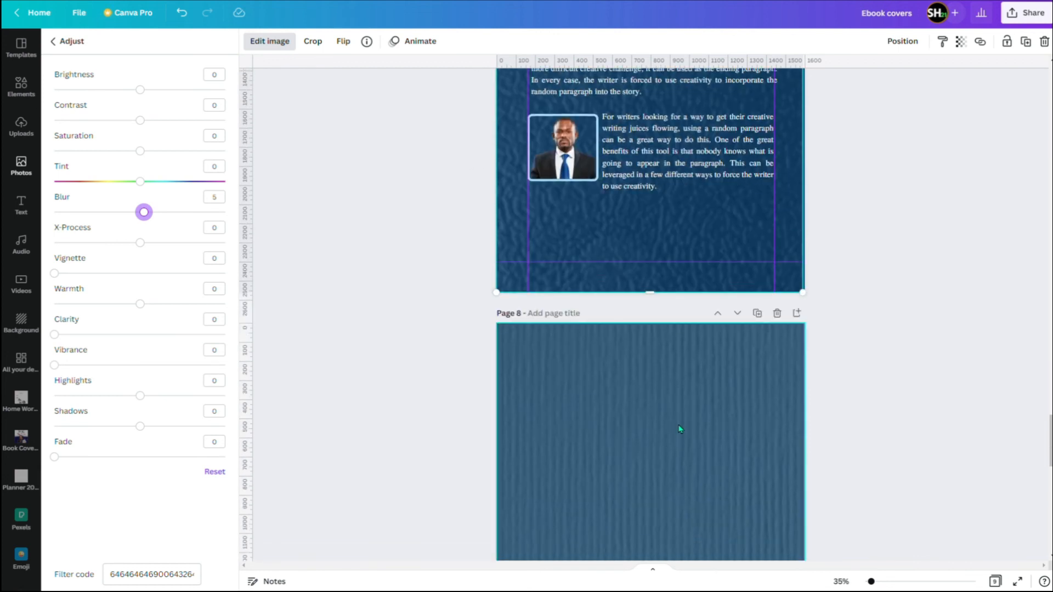
scroll(down, 3)
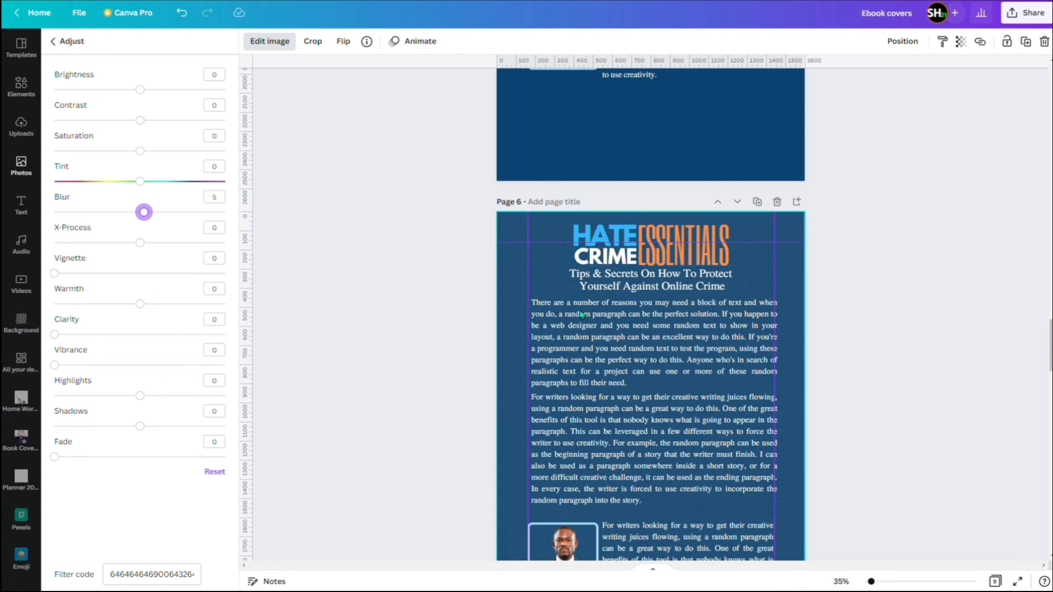
scroll(down, 3)
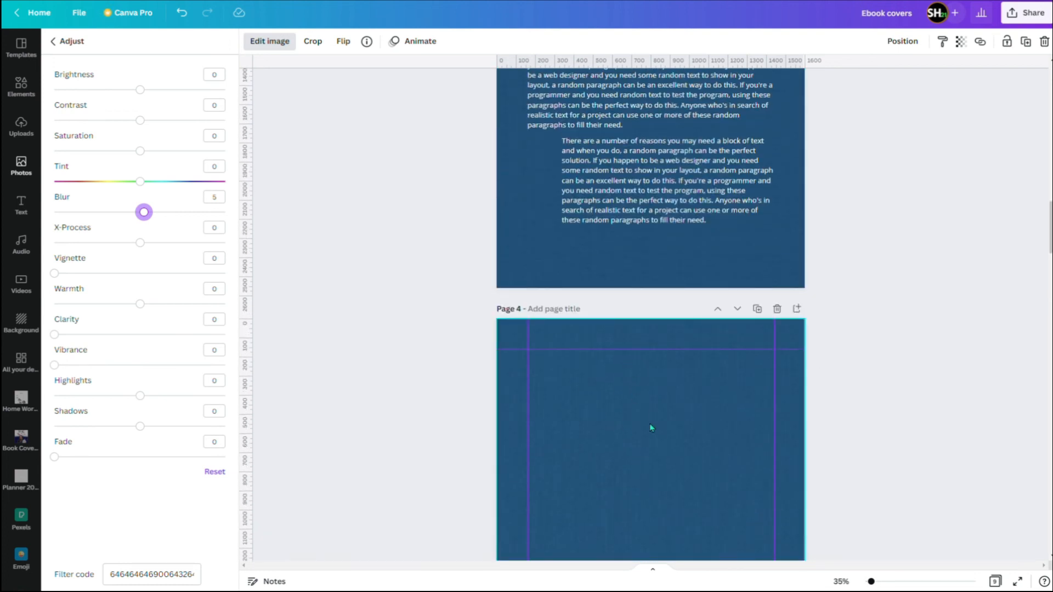
scroll(down, 3)
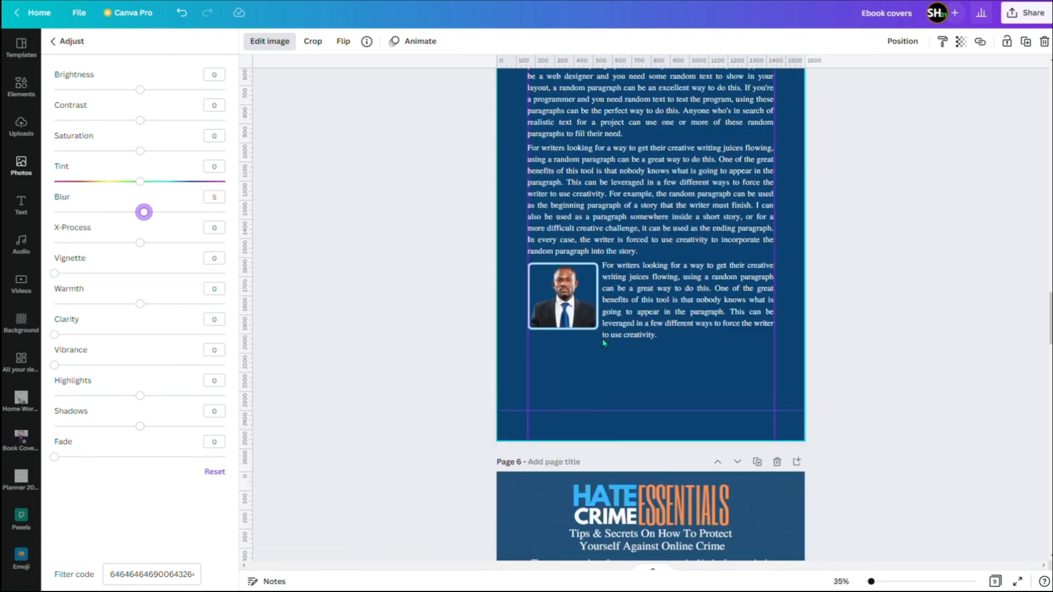
scroll(down, 3)
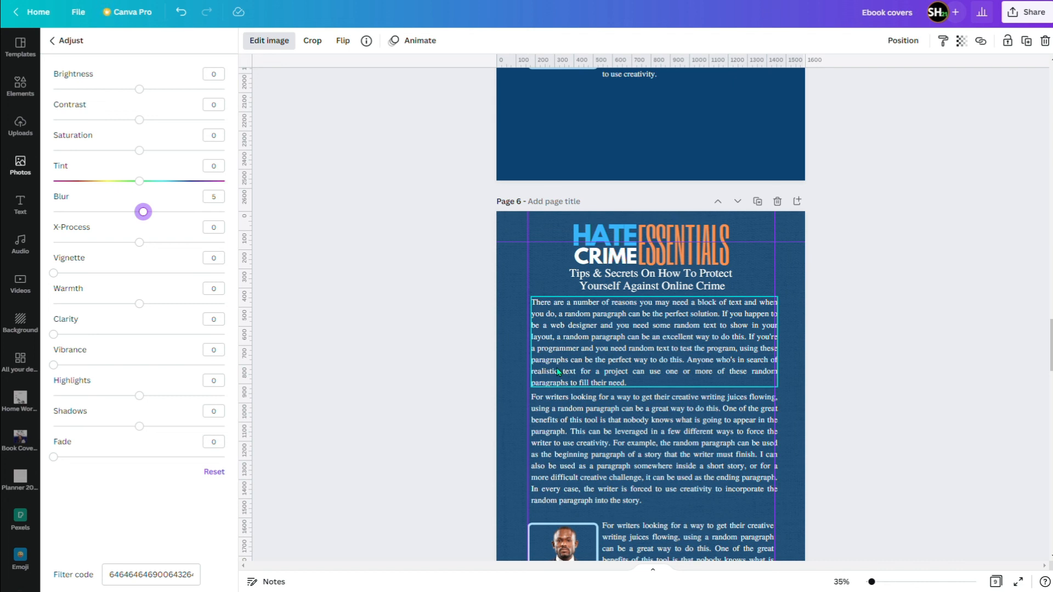
click(936, 530)
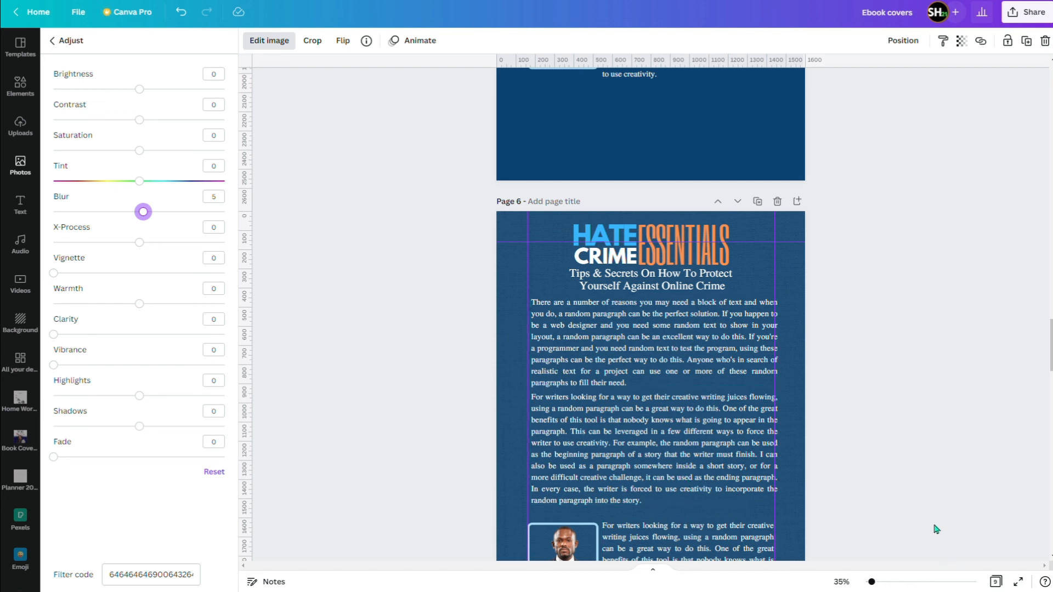